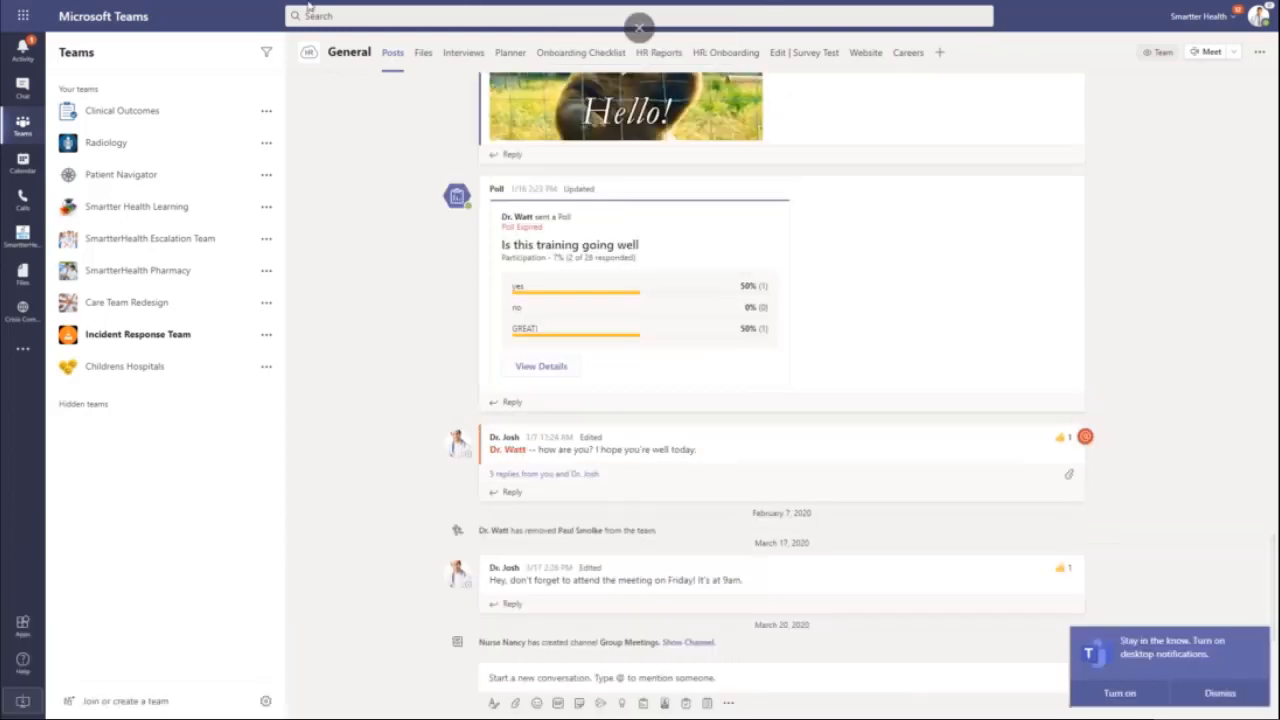
mouse_move(40, 276)
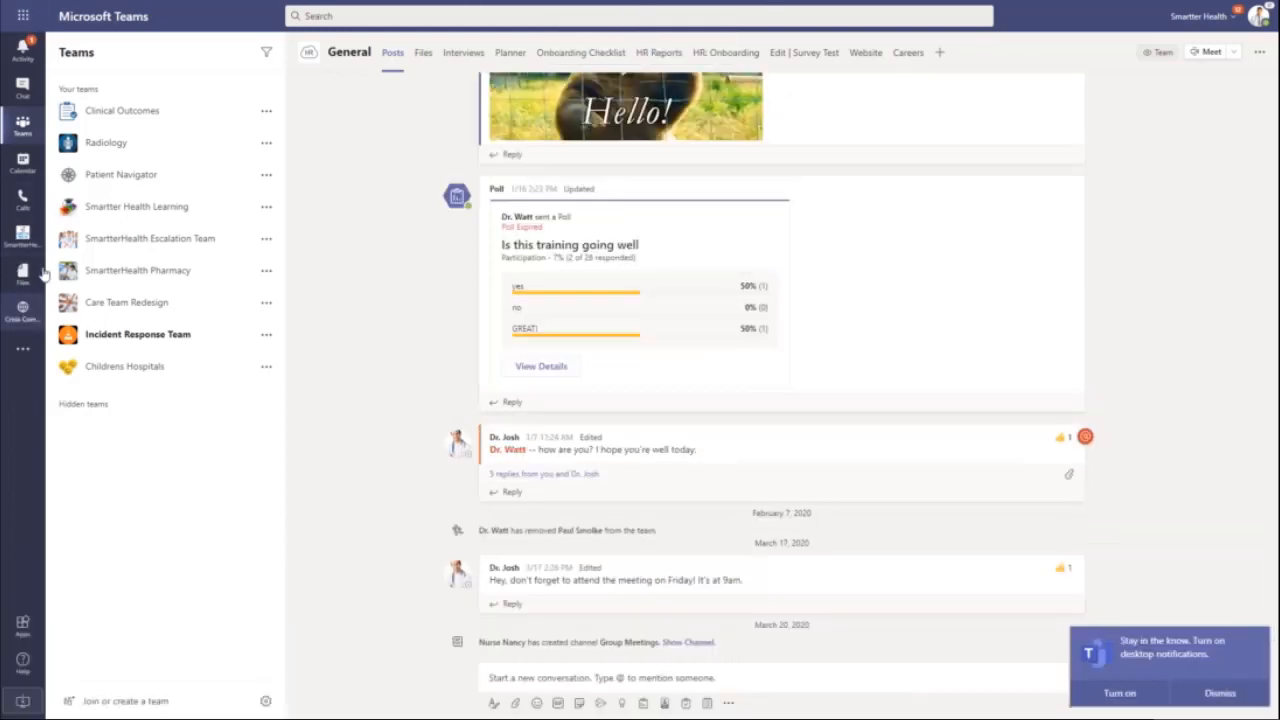
mouse_move(28, 470)
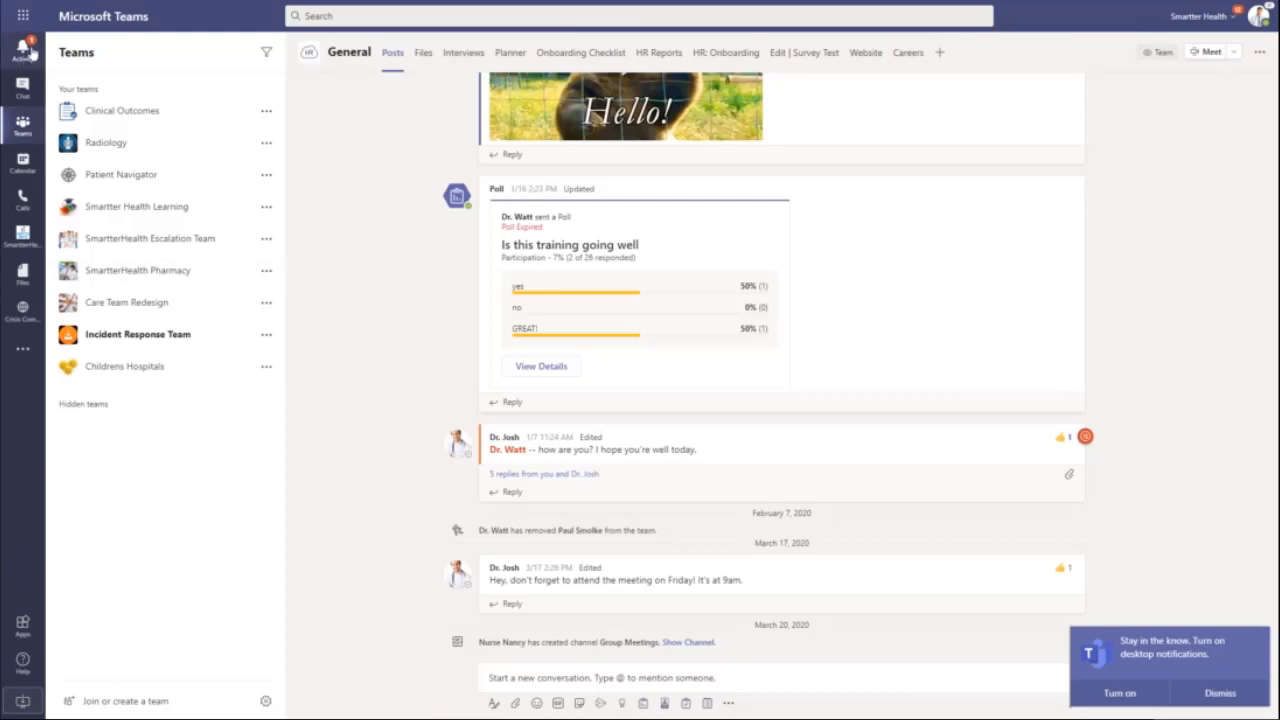
mouse_move(20, 42)
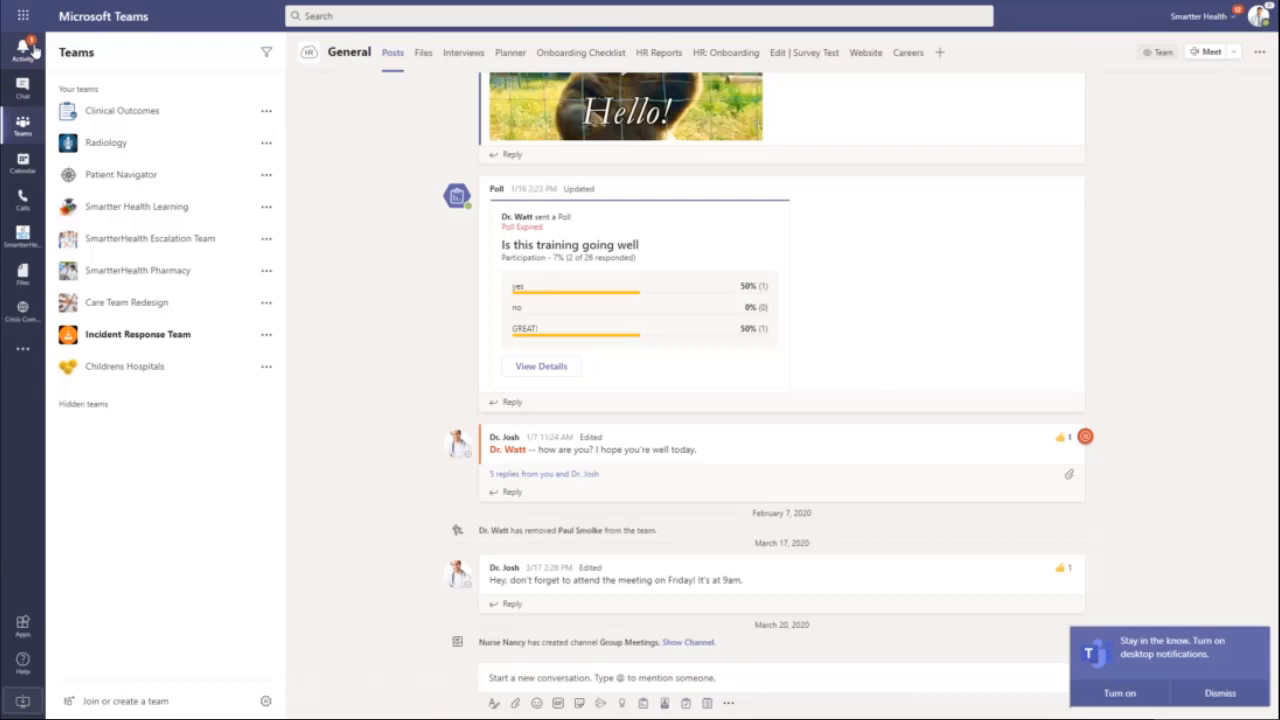
- View the Activity feed and the Childrens Hospitals General reply thread behind its notification
click(22, 52)
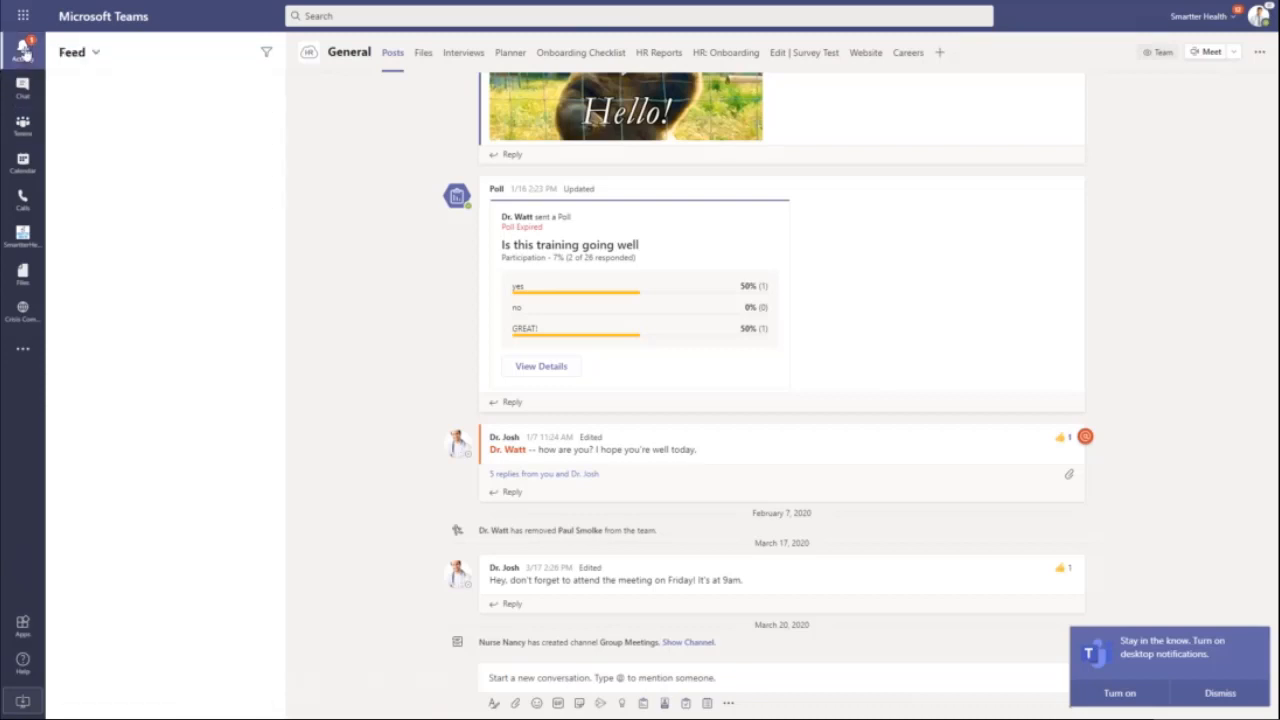
click(22, 52)
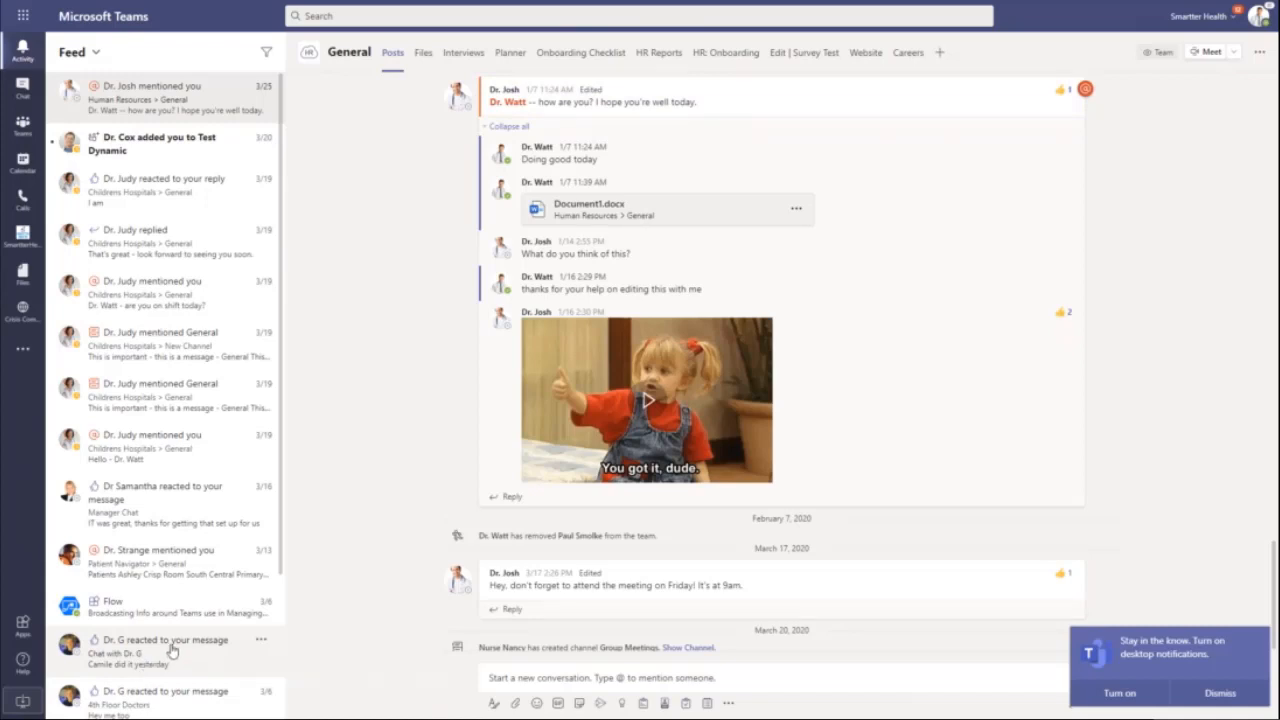
mouse_move(404, 274)
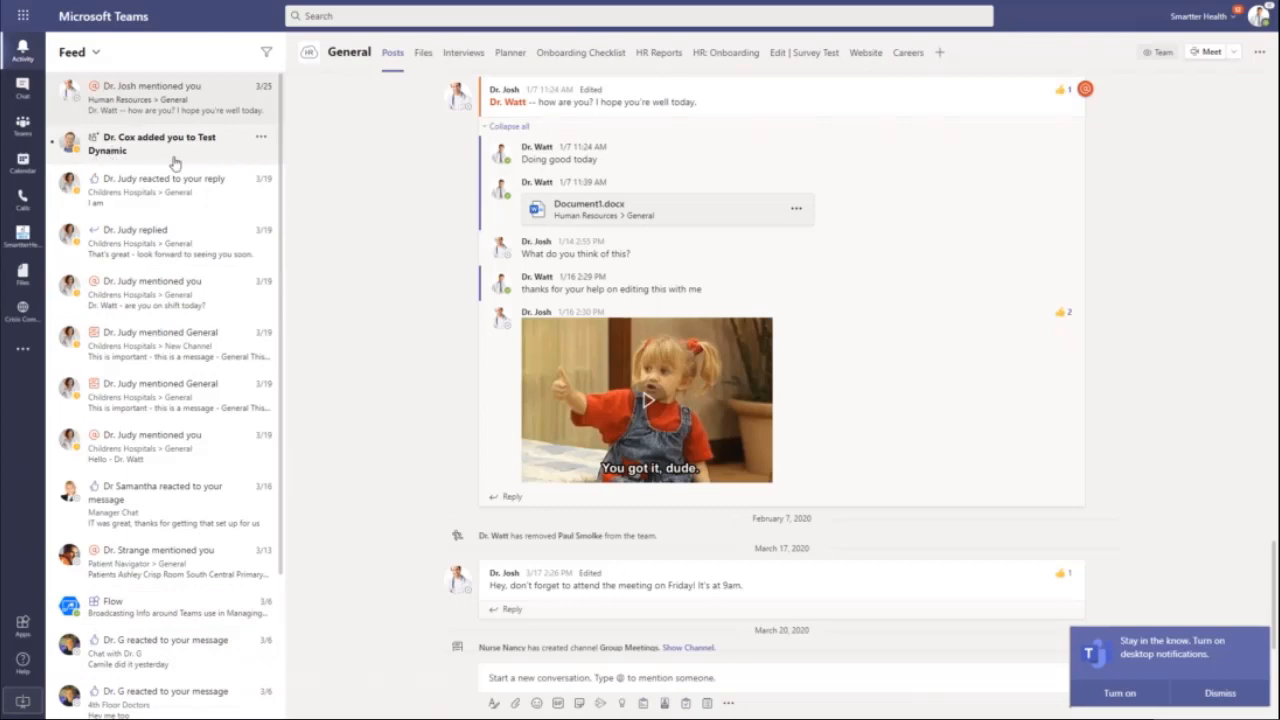
mouse_move(112, 160)
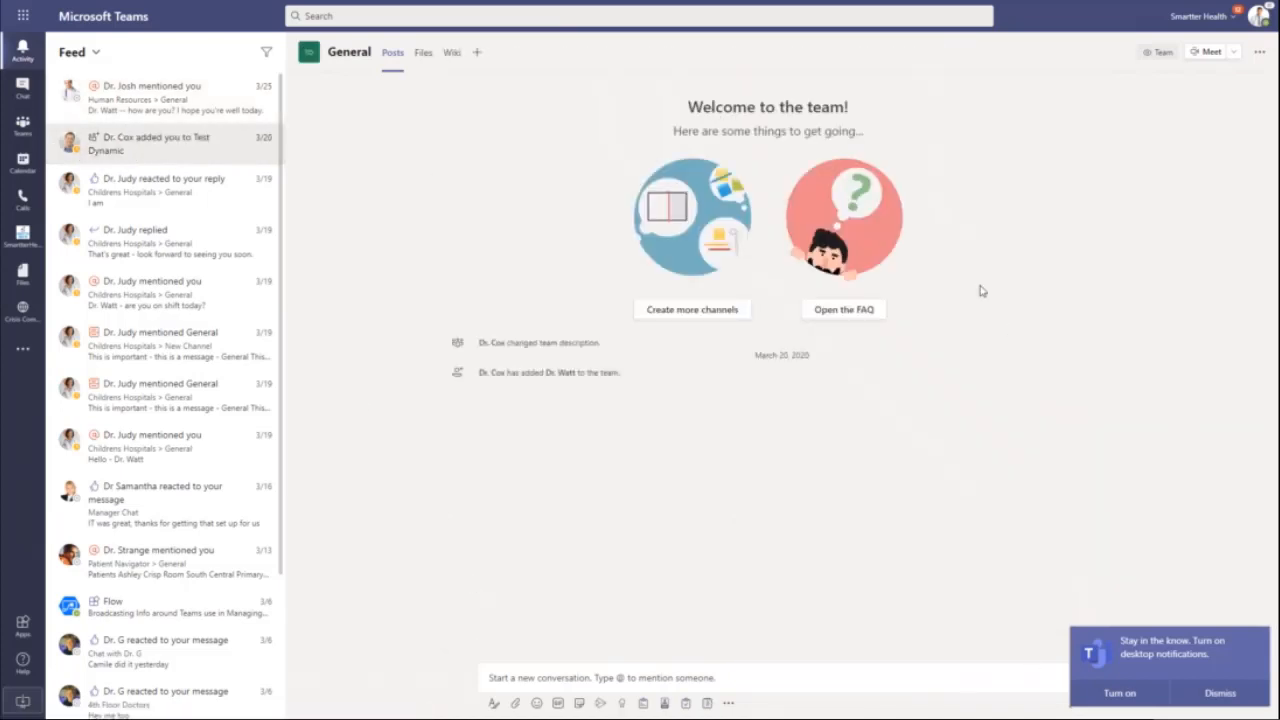
mouse_move(900, 264)
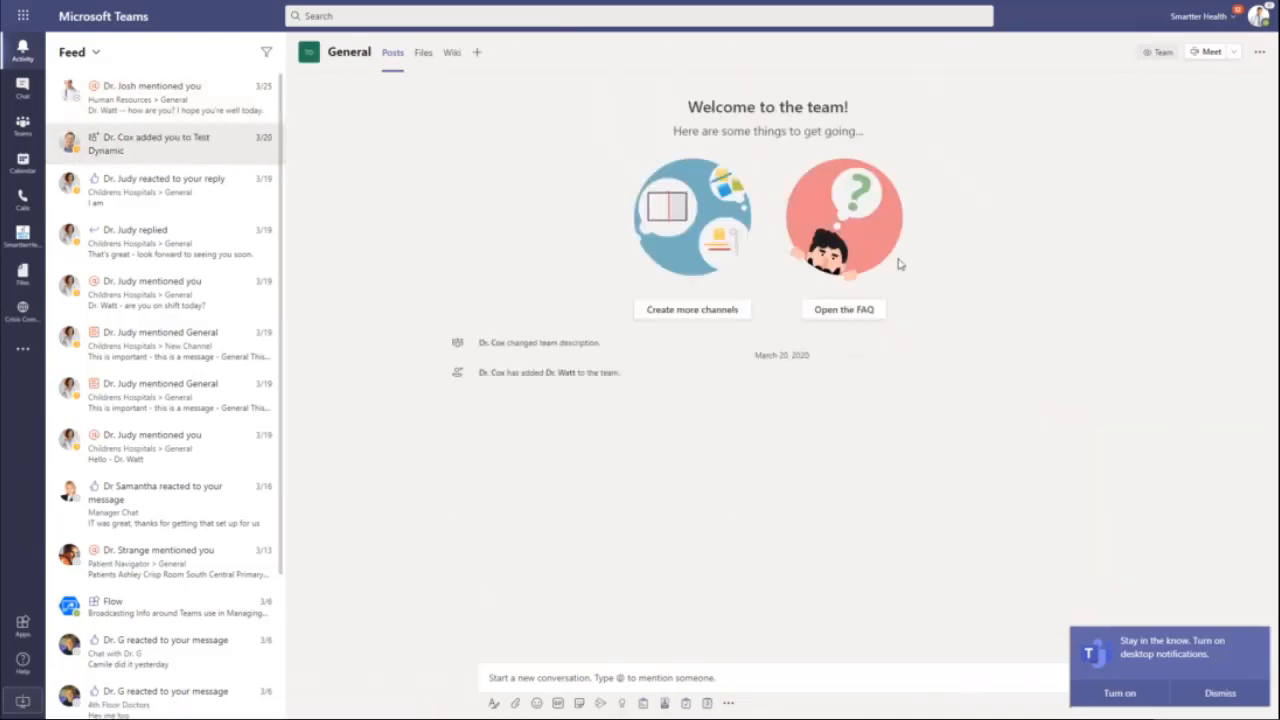
mouse_move(232, 244)
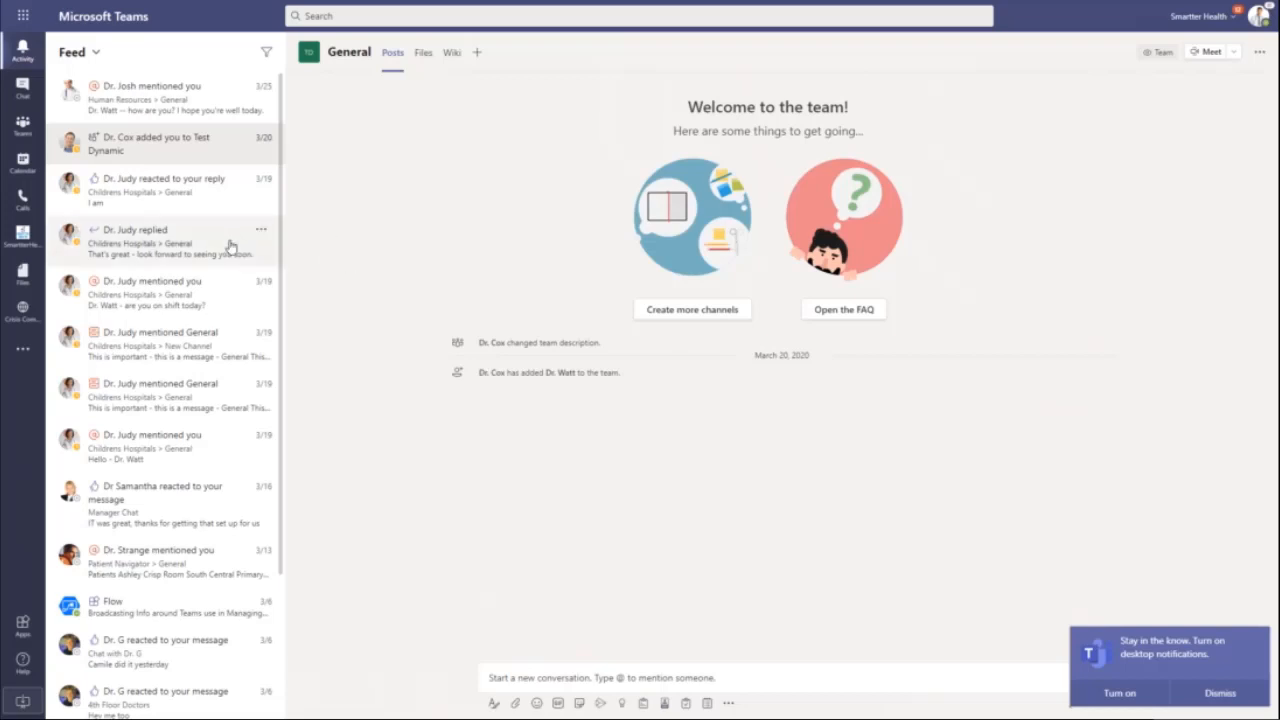
mouse_move(148, 252)
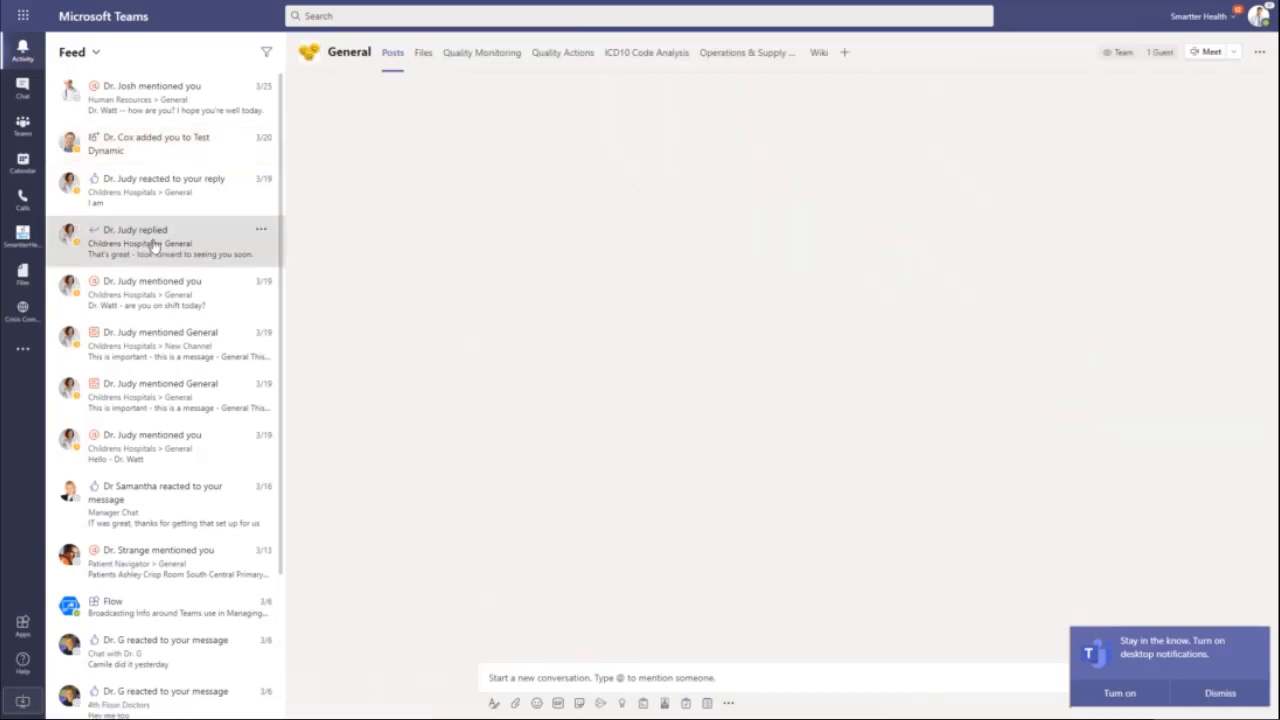
click(156, 240)
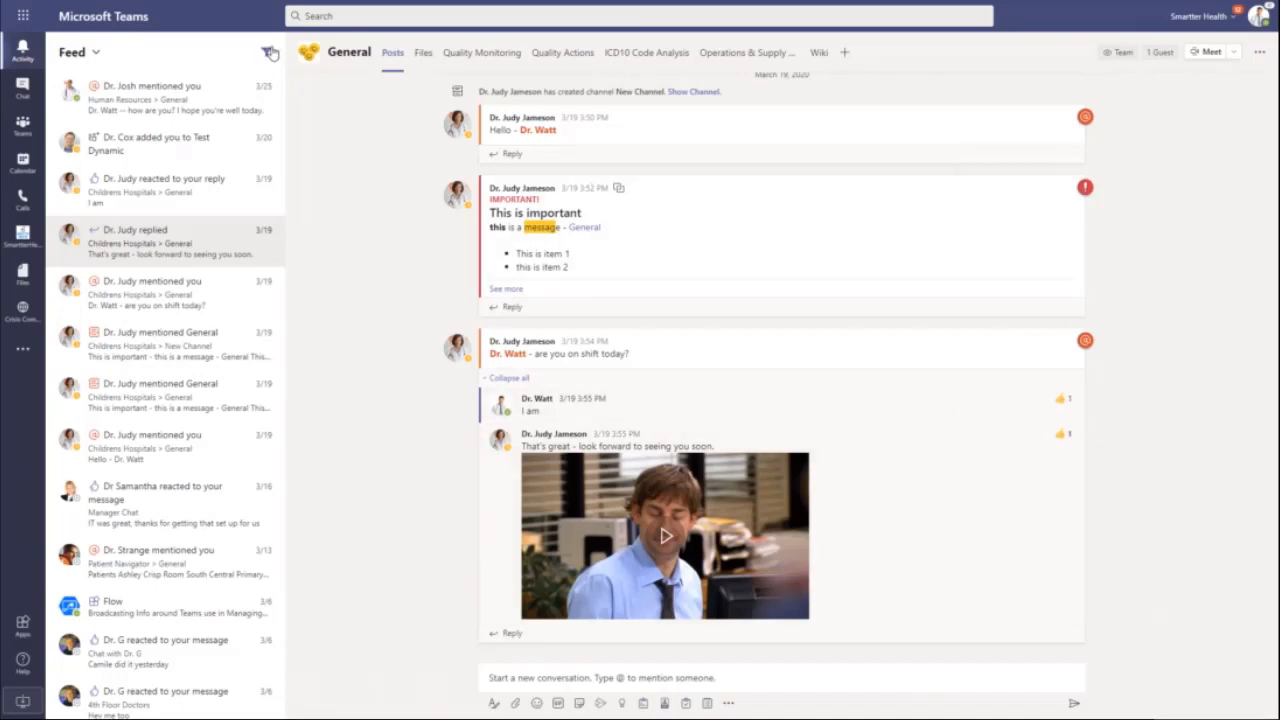
- Filter the feed by 'tra', then 'doc', and view the matching 4th Floor Doctors chat
click(266, 52)
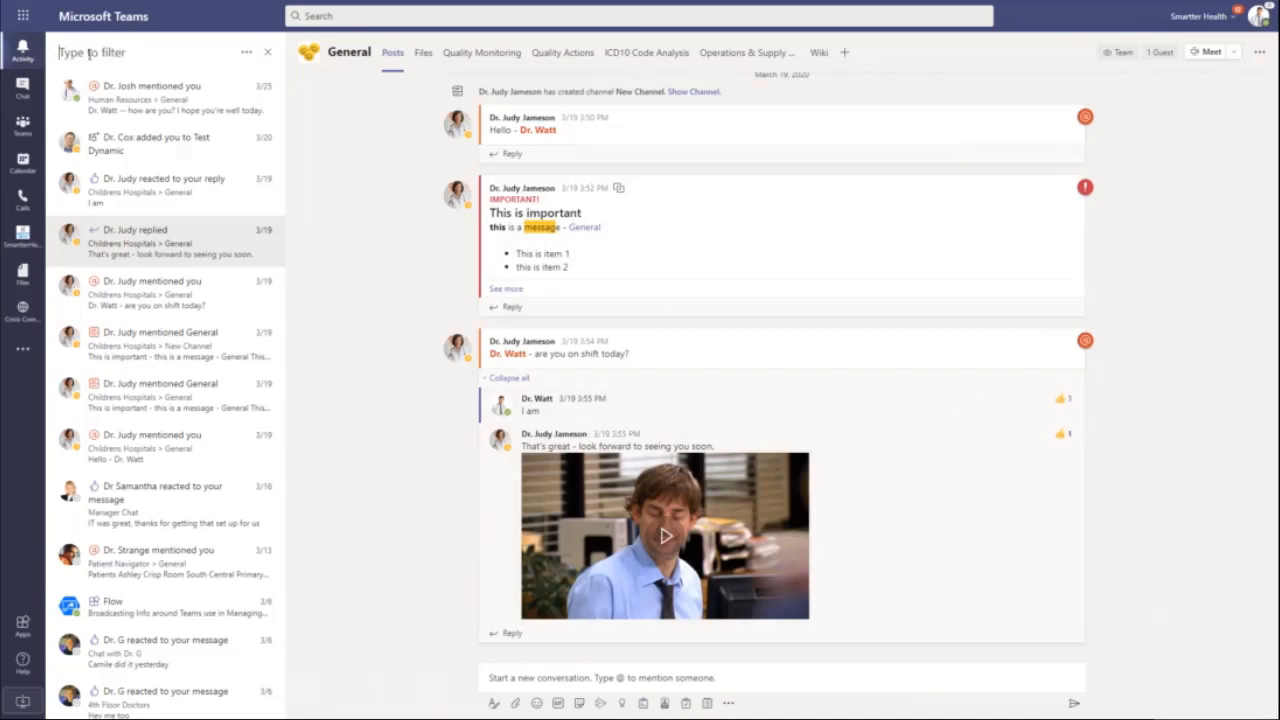
mouse_move(248, 52)
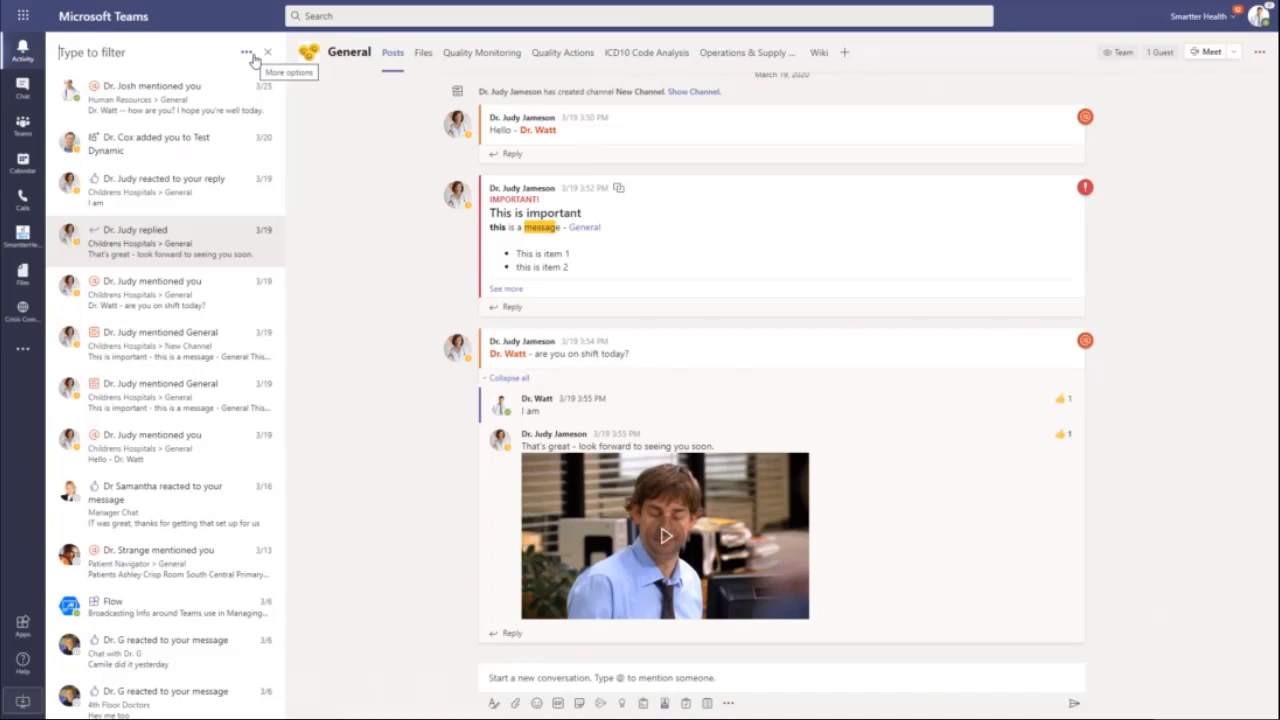
text(training)
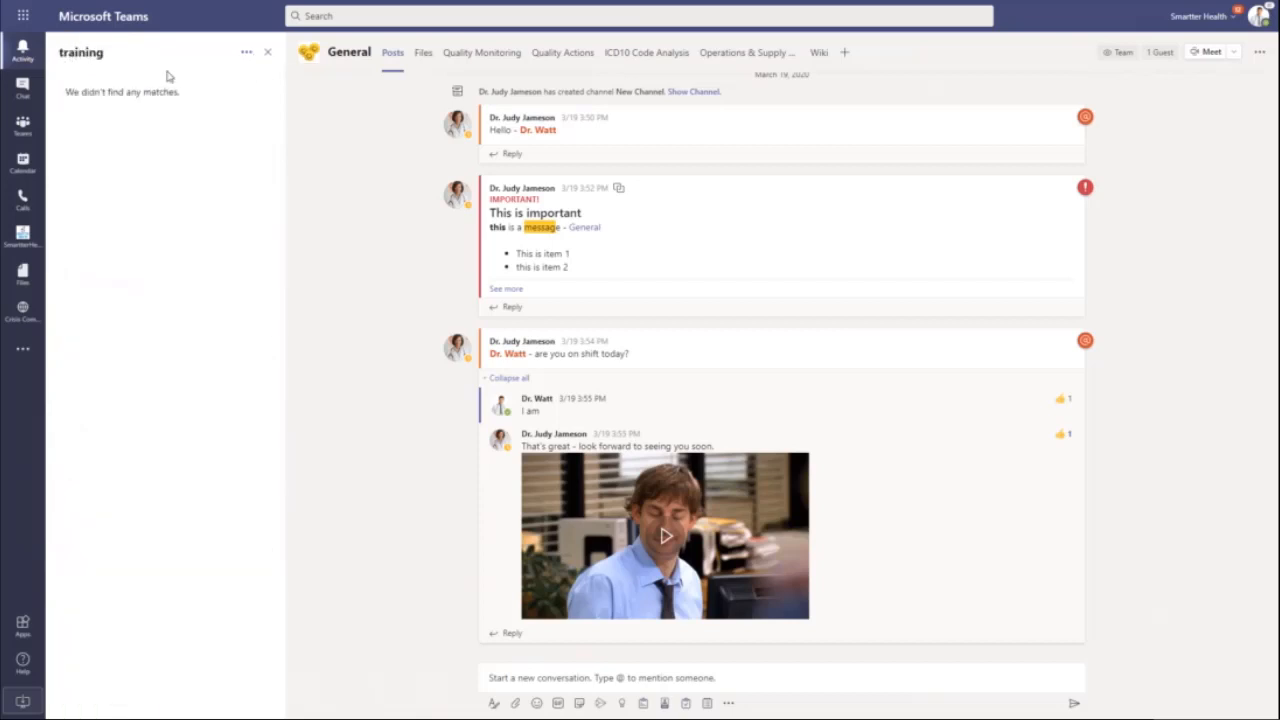
double_click(80, 52)
text(doc)
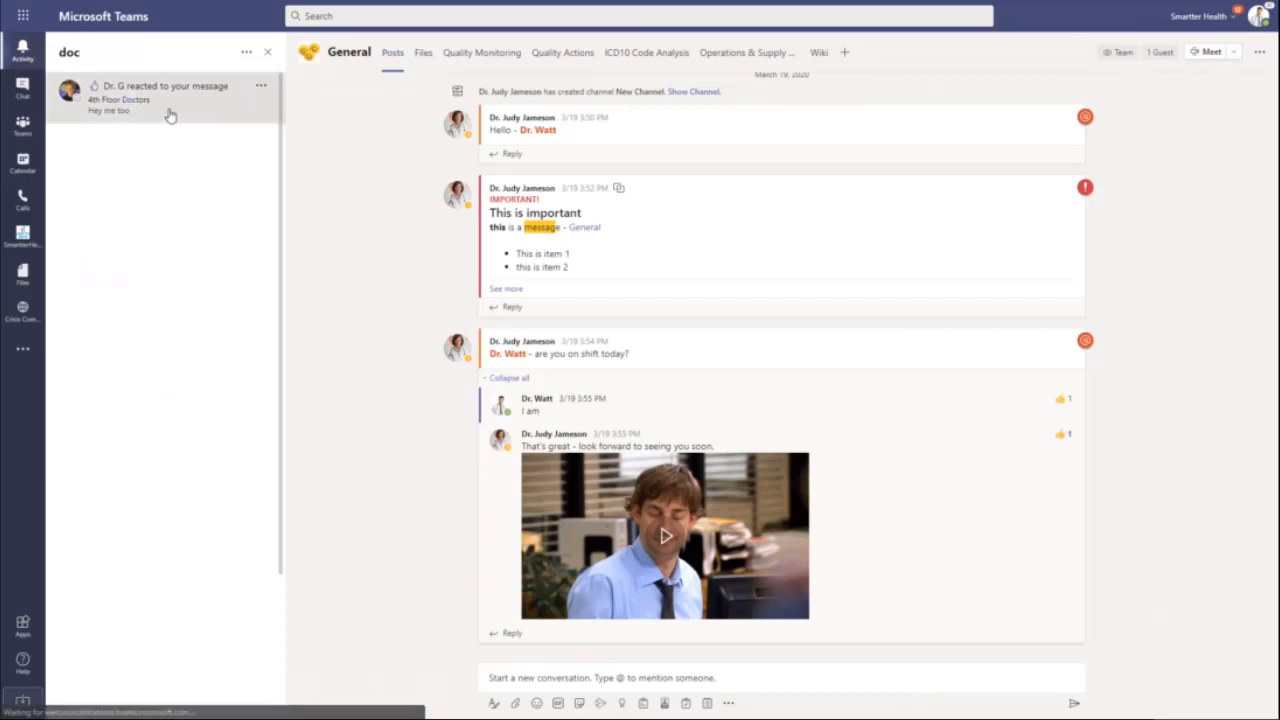
click(160, 100)
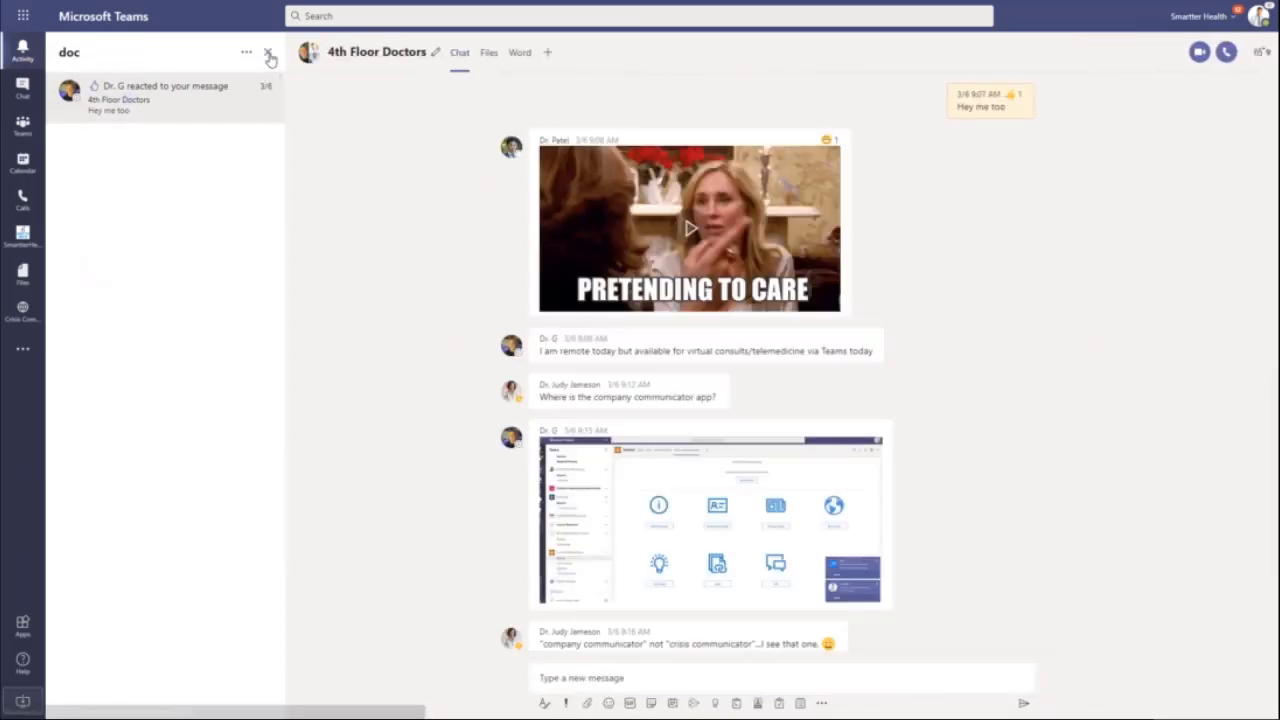
- Clear the feed filter and show My Activity with your own replies and posts
click(18, 44)
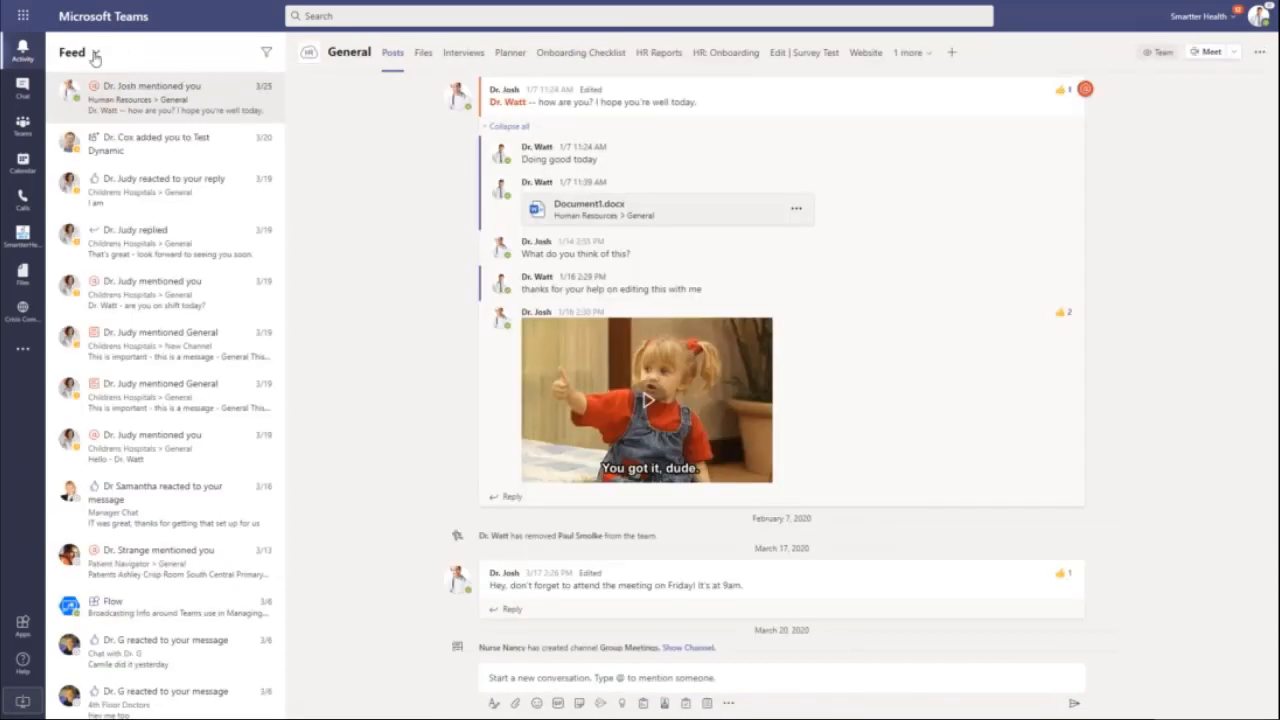
click(96, 52)
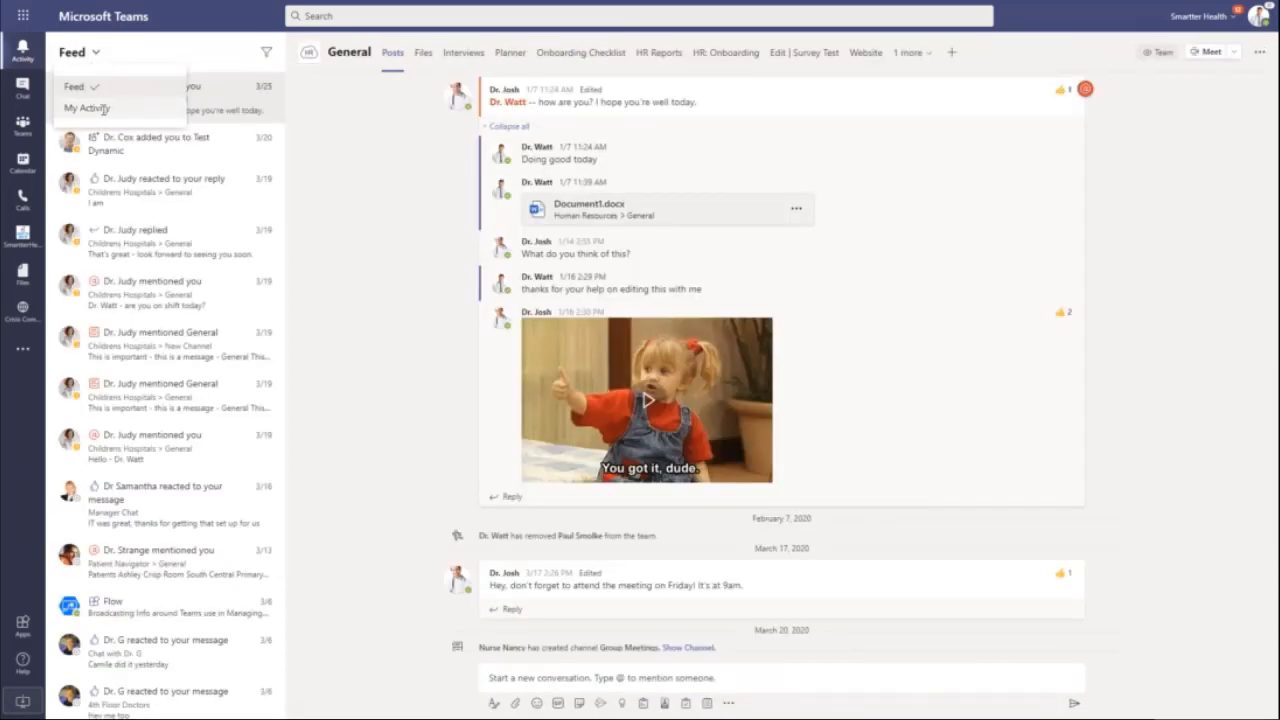
click(80, 108)
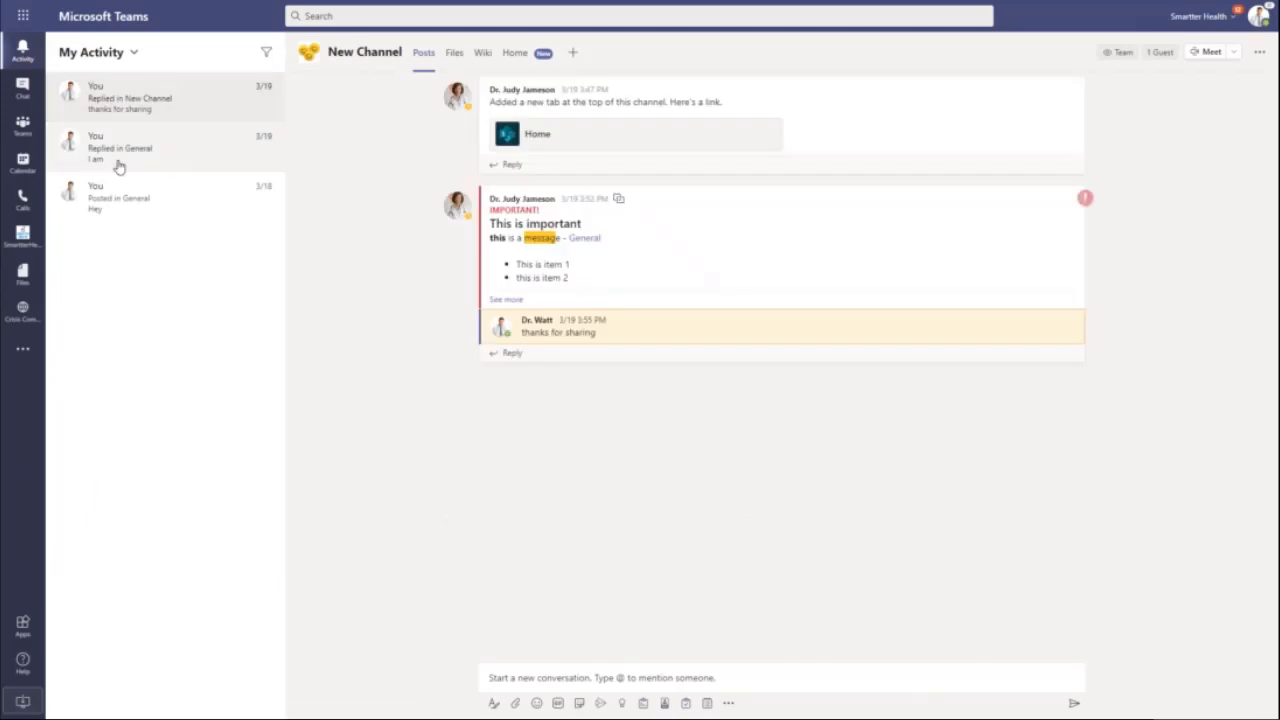
mouse_move(118, 216)
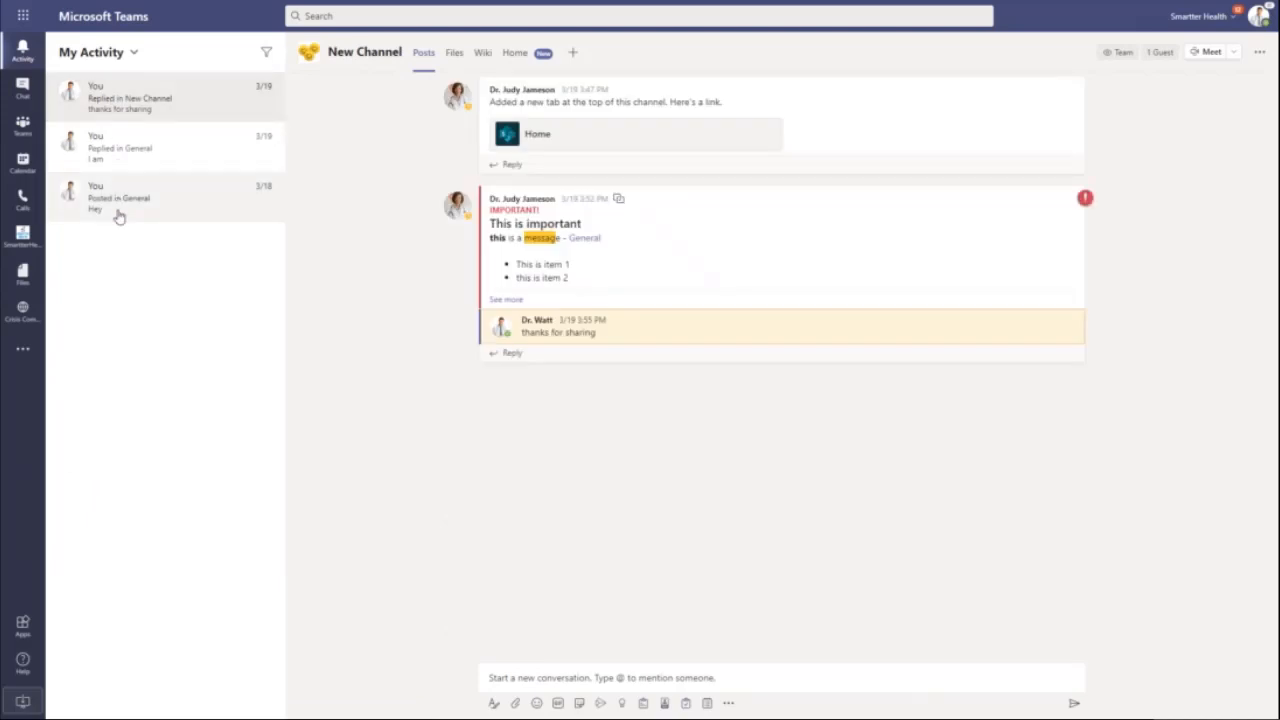
mouse_move(124, 224)
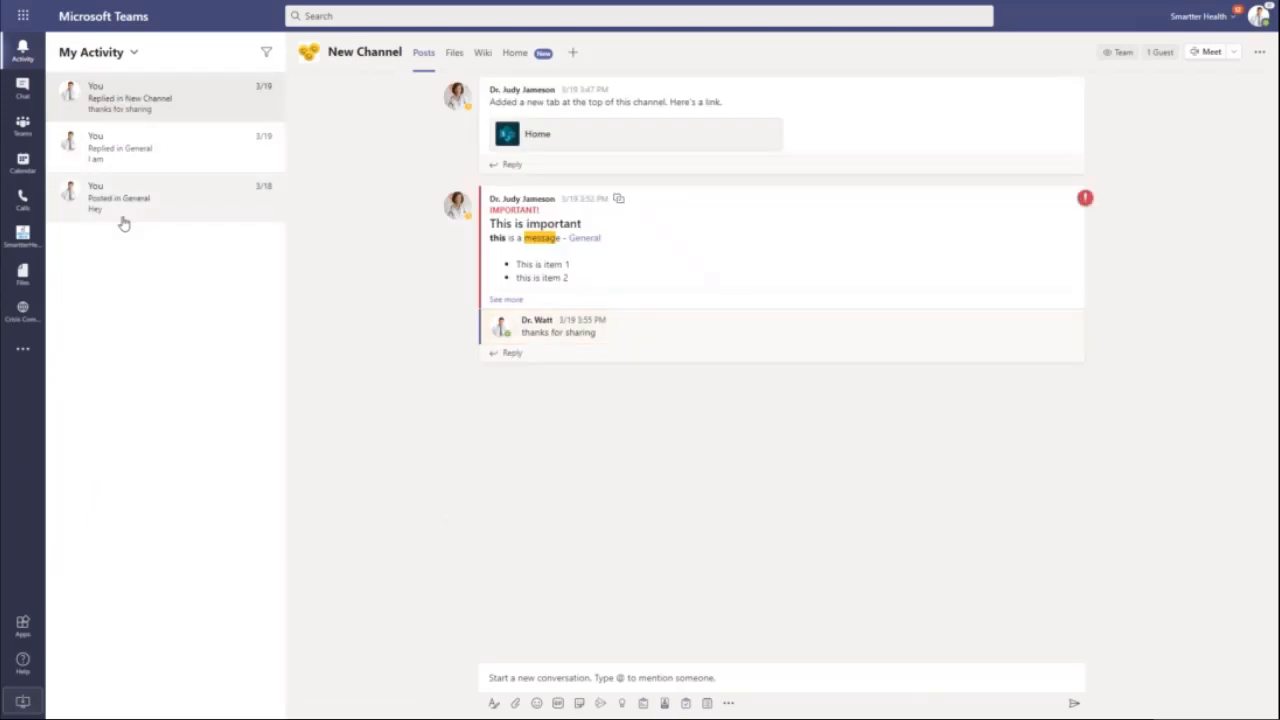
mouse_move(132, 284)
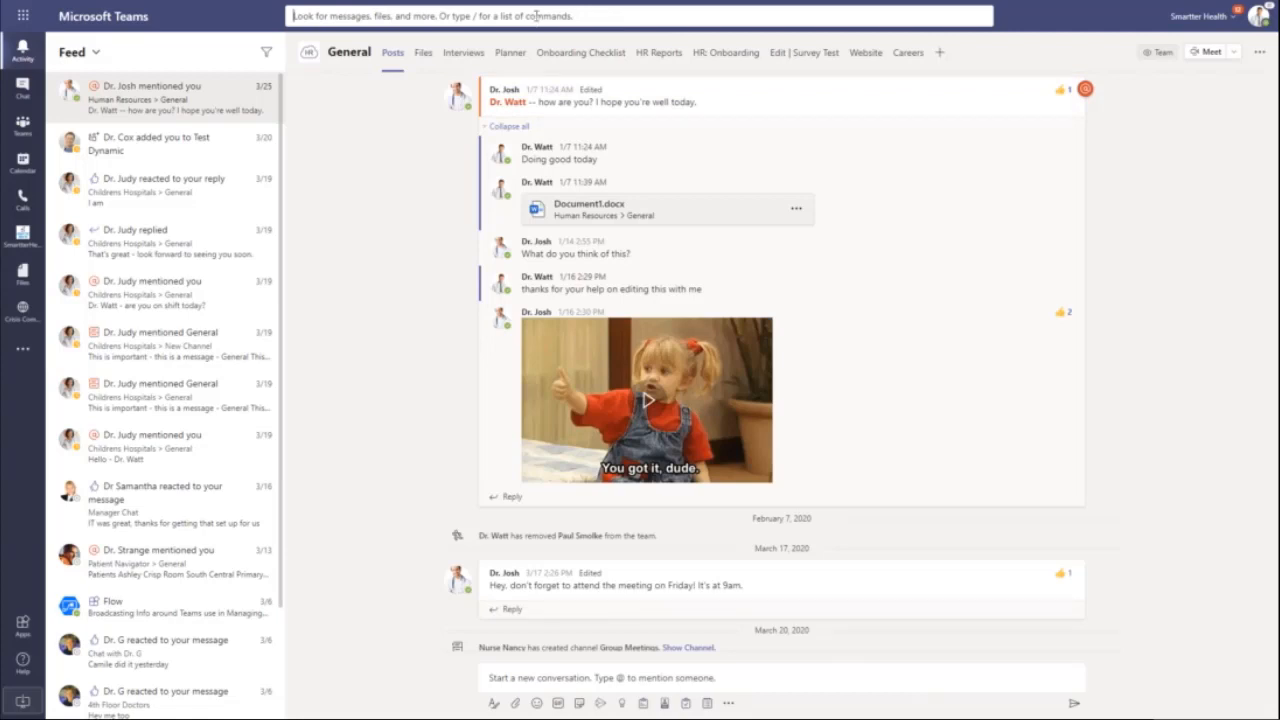
- Search for 'Dr. Stange', then replace it with 'training' to see its suggestions
text(Dr. Stanh)
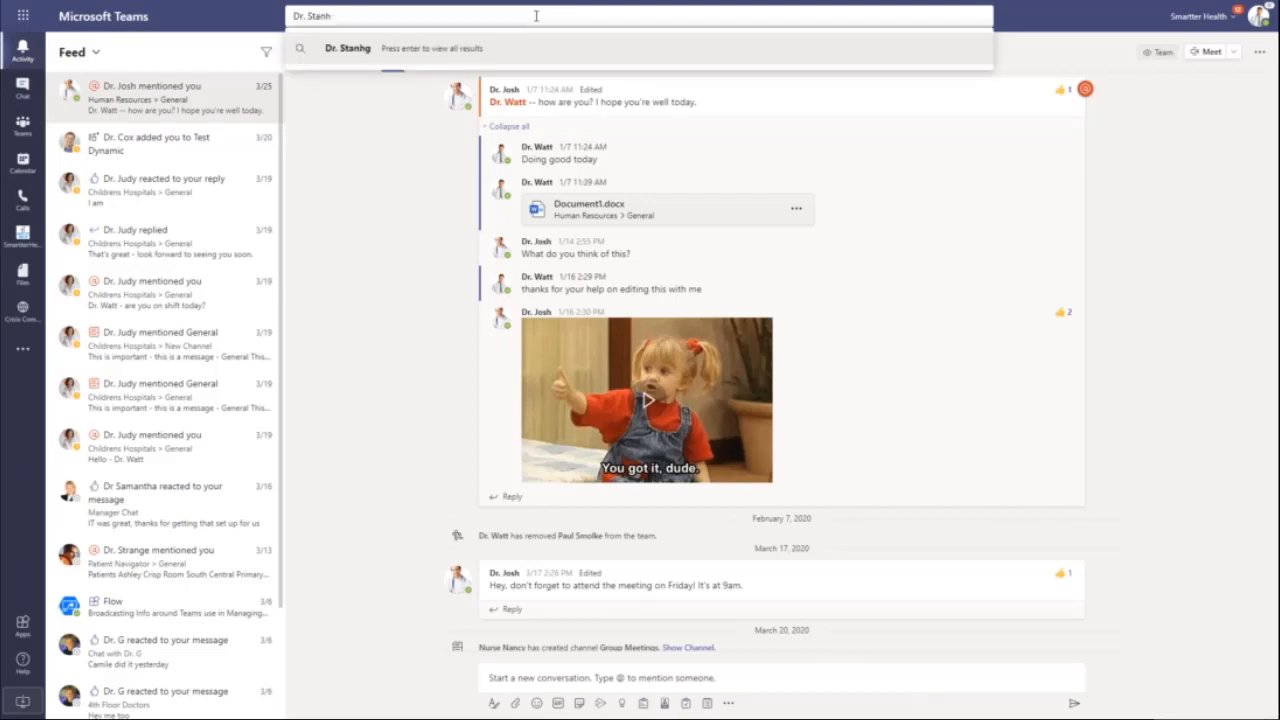
text(Dr. Stange)
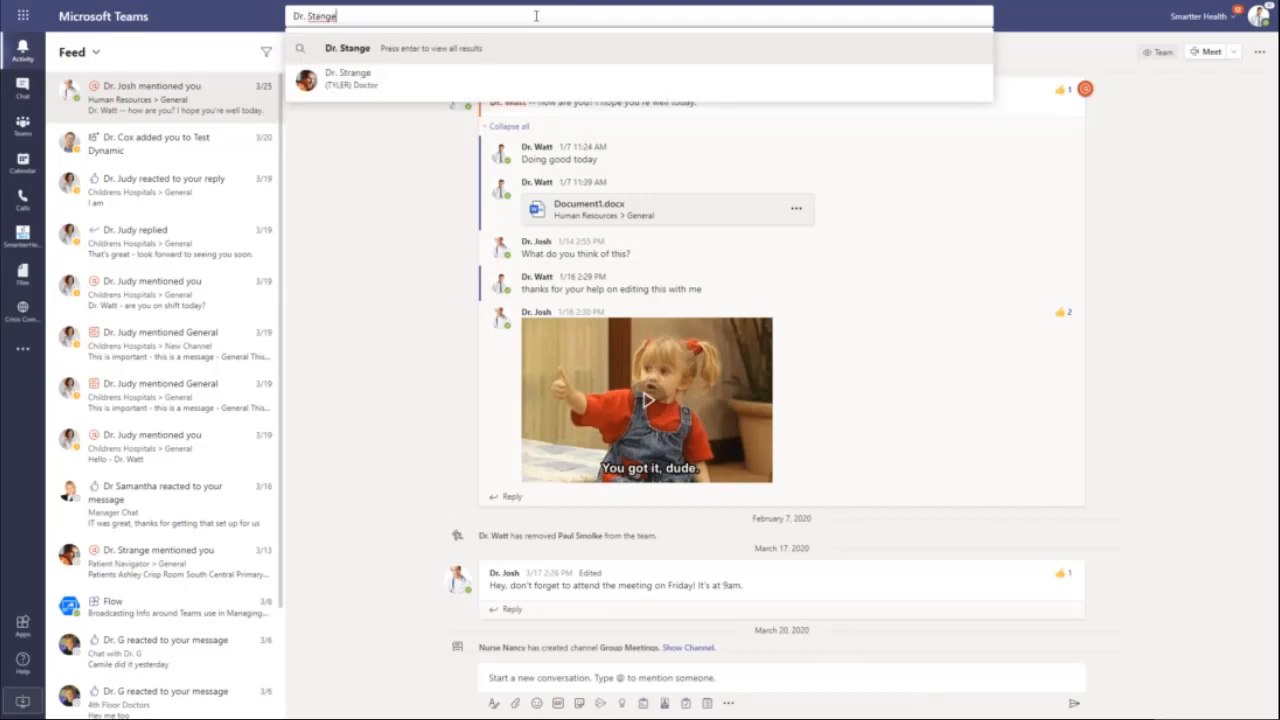
mouse_move(384, 92)
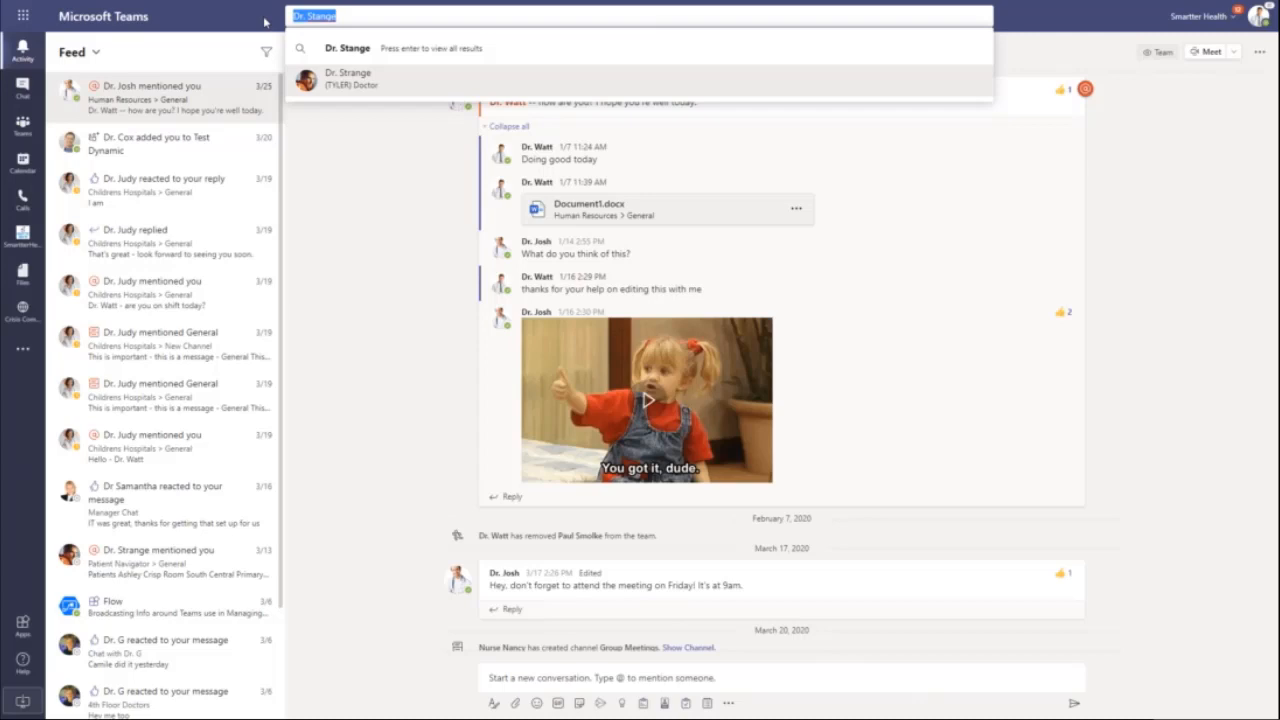
text(training)
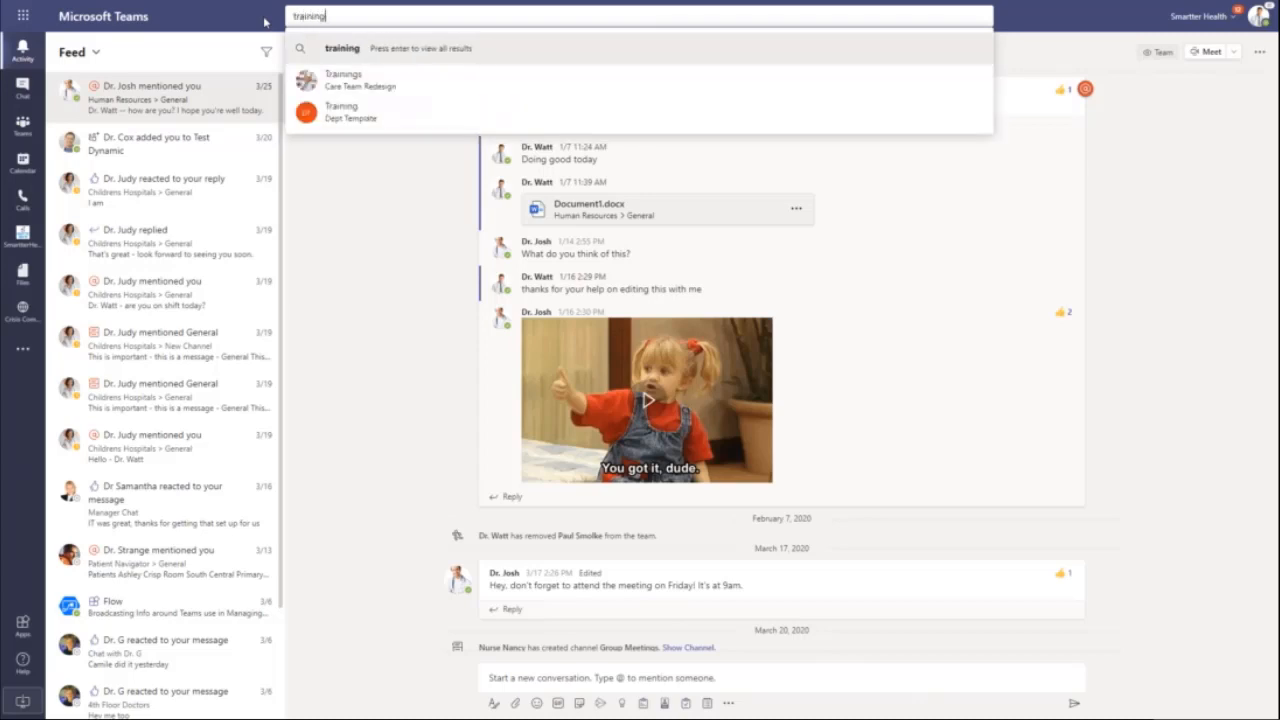
mouse_move(358, 88)
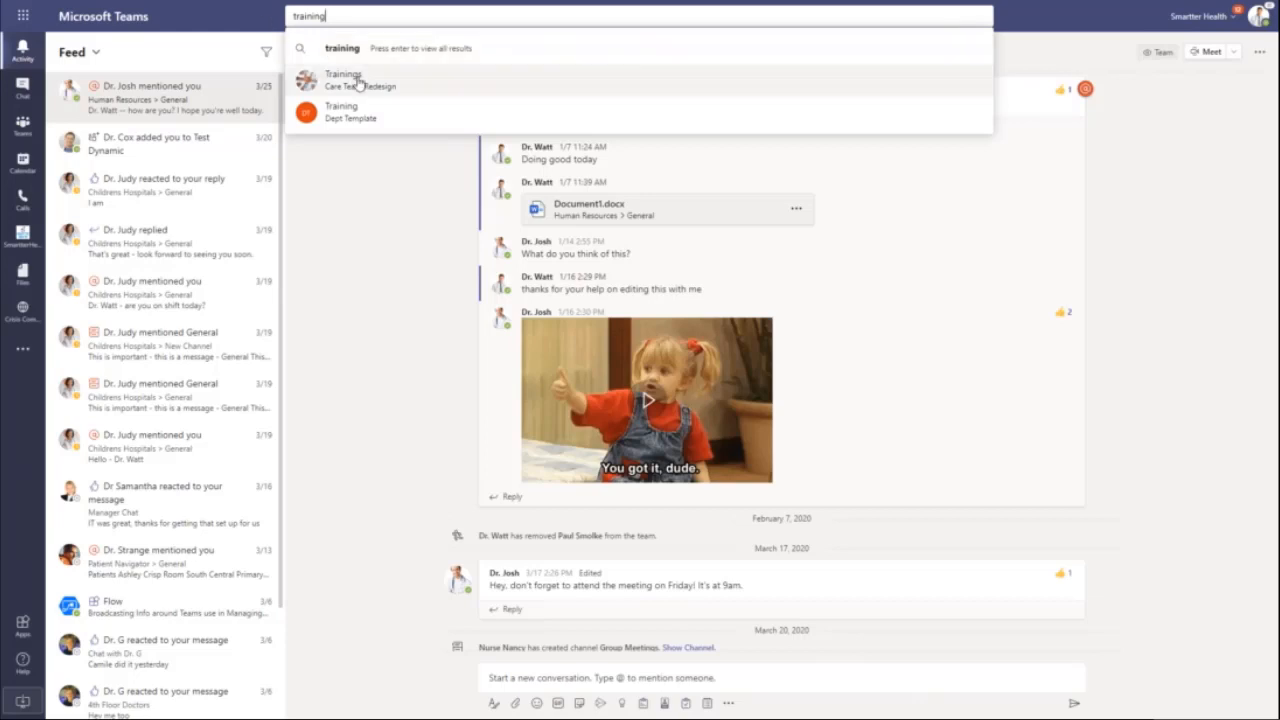
mouse_move(440, 48)
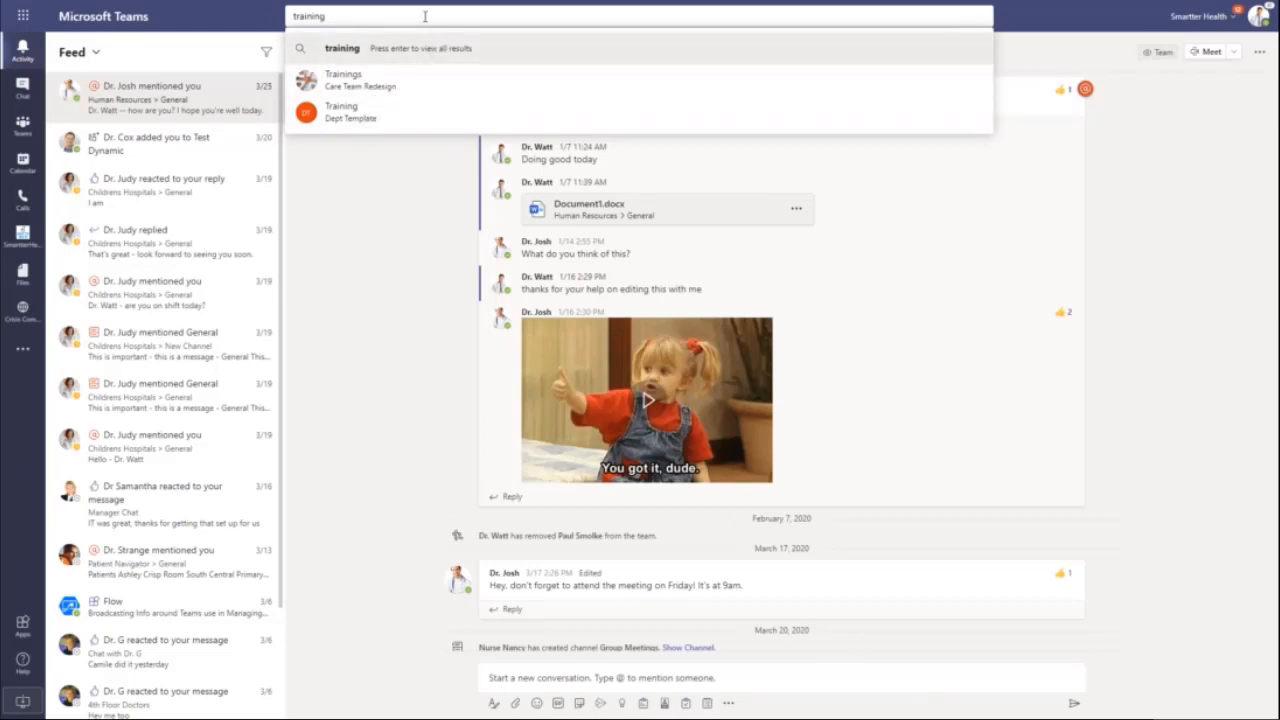
- Run the 'training' search and check its People and Files results before returning to Messages
key(Enter)
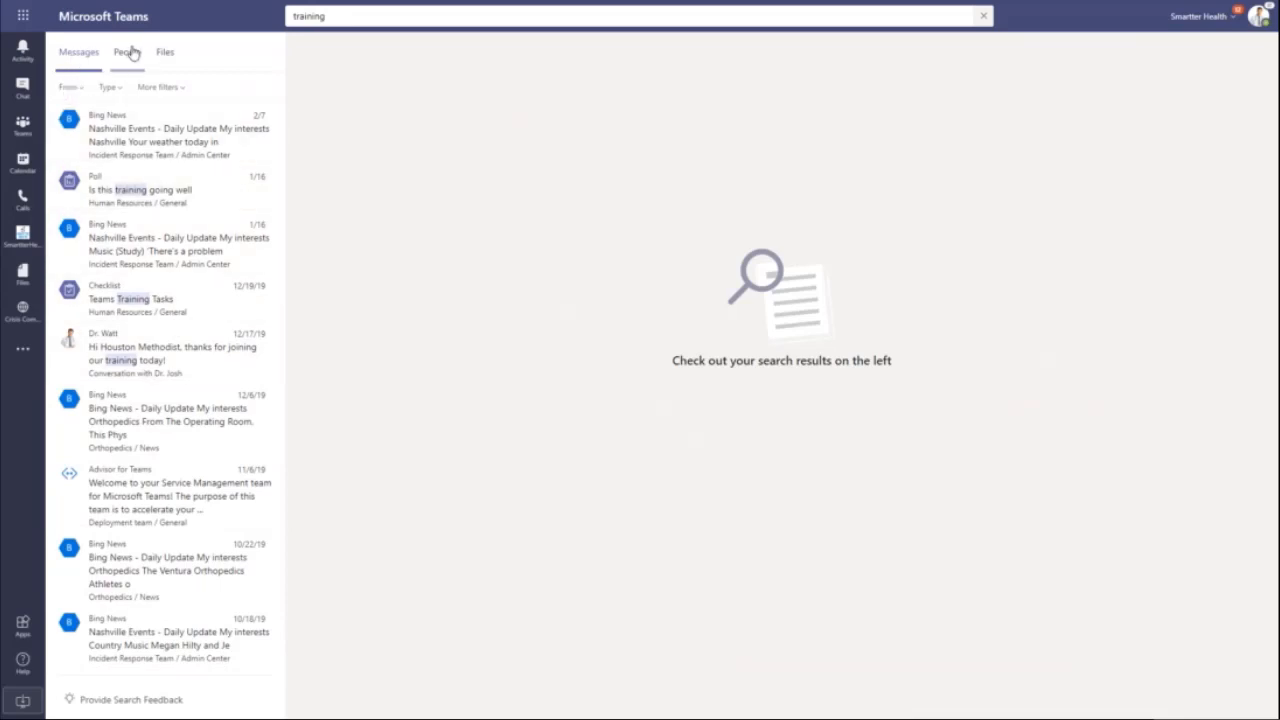
click(128, 52)
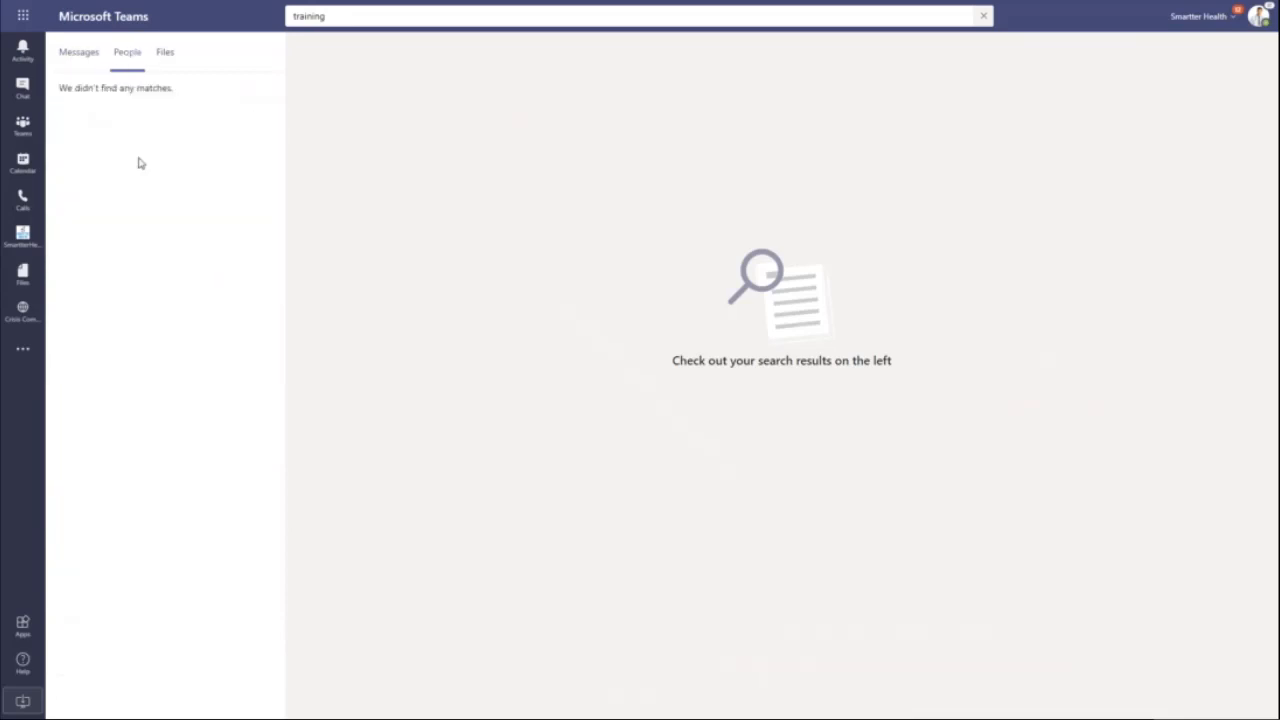
mouse_move(168, 56)
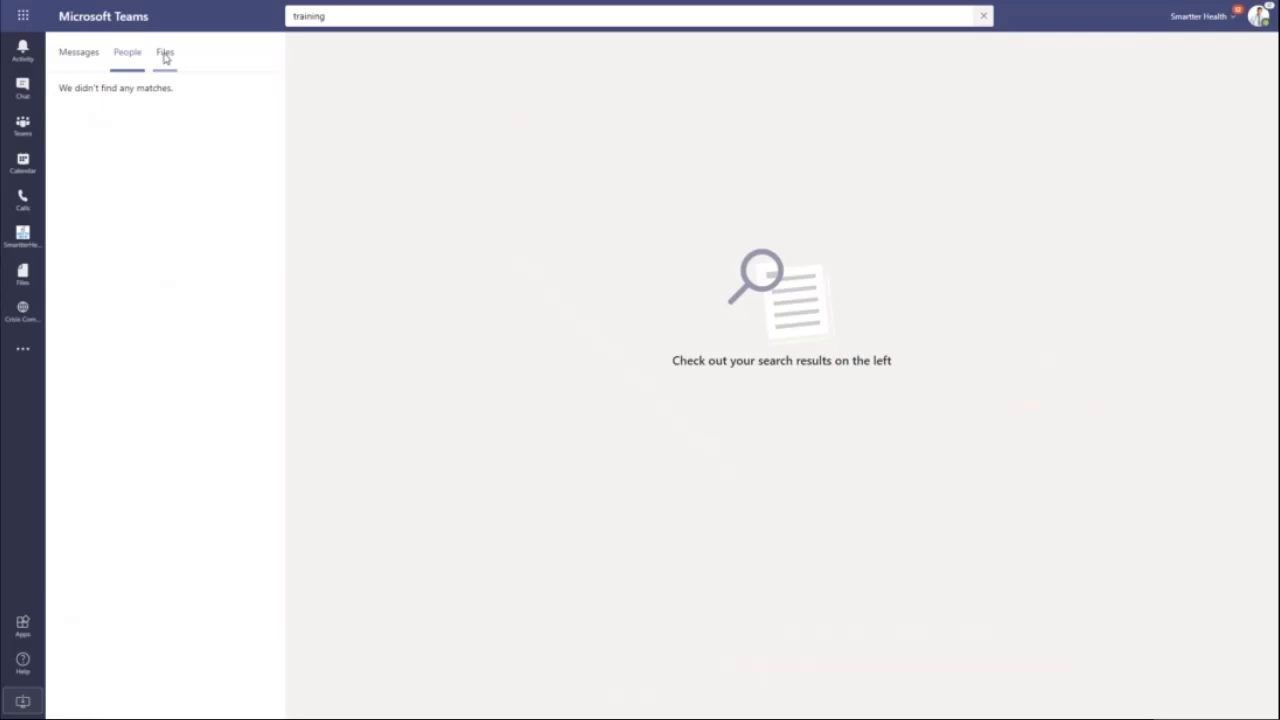
click(164, 52)
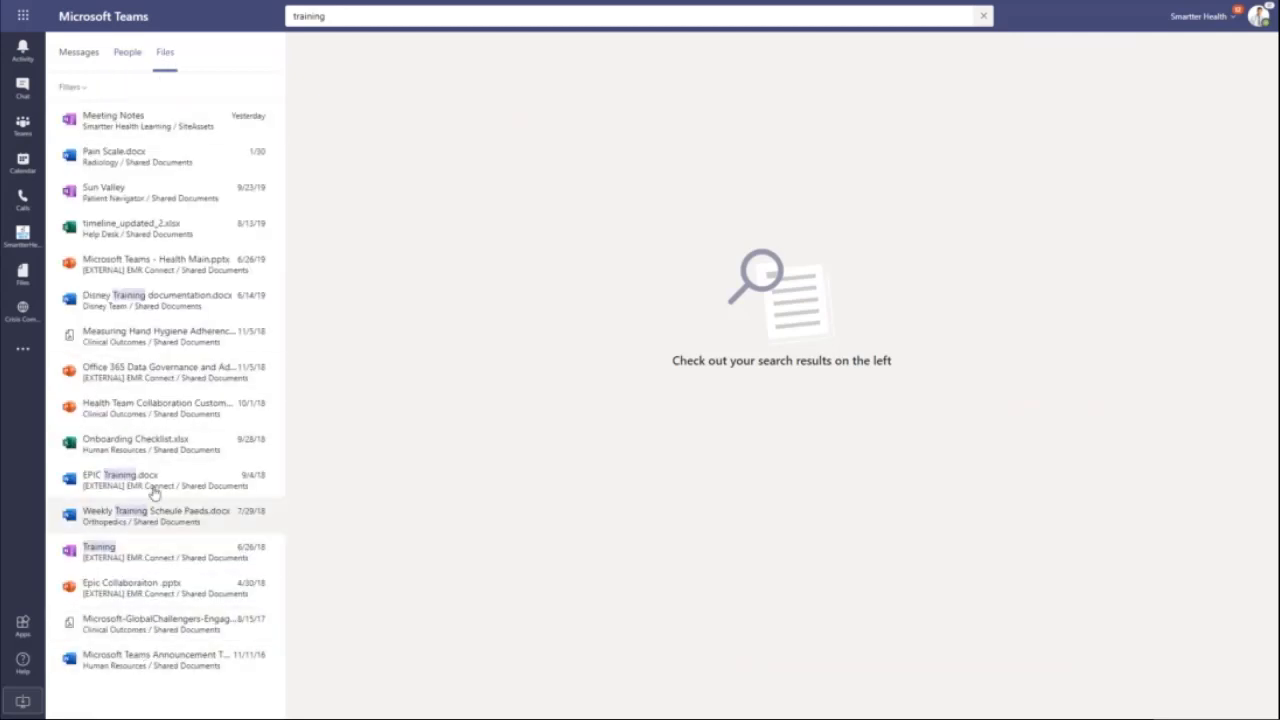
click(78, 52)
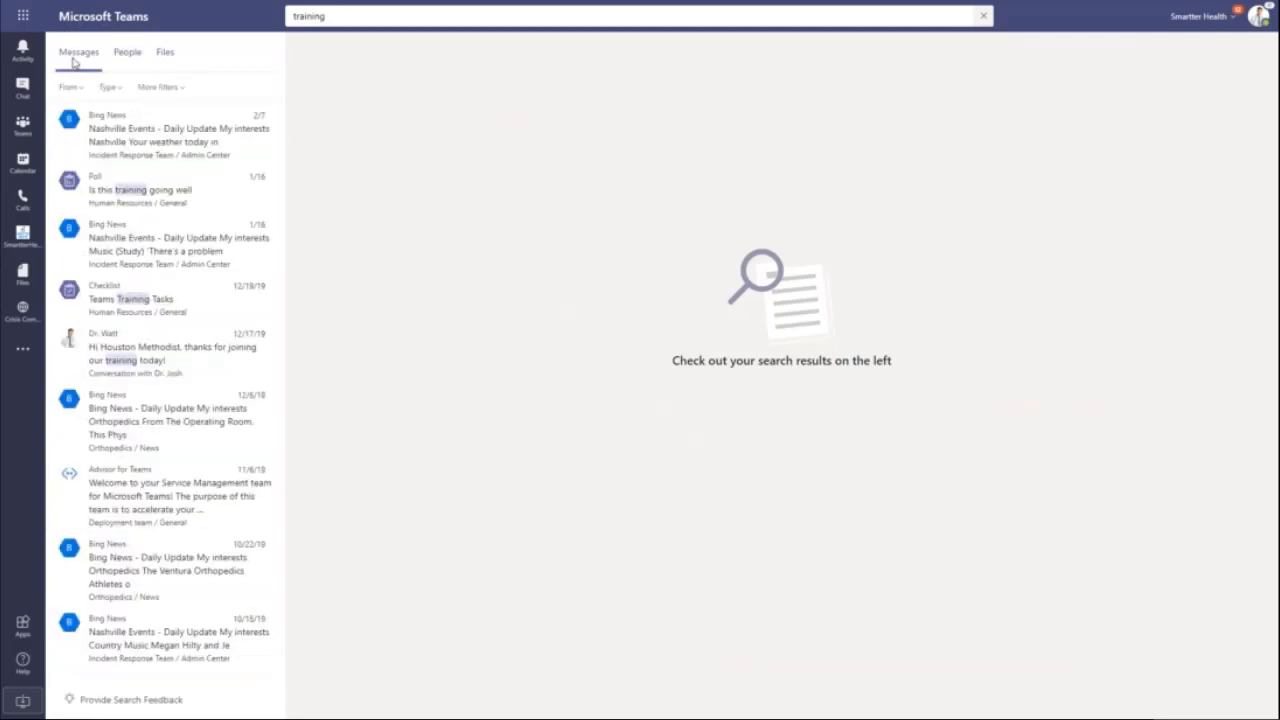
mouse_move(148, 76)
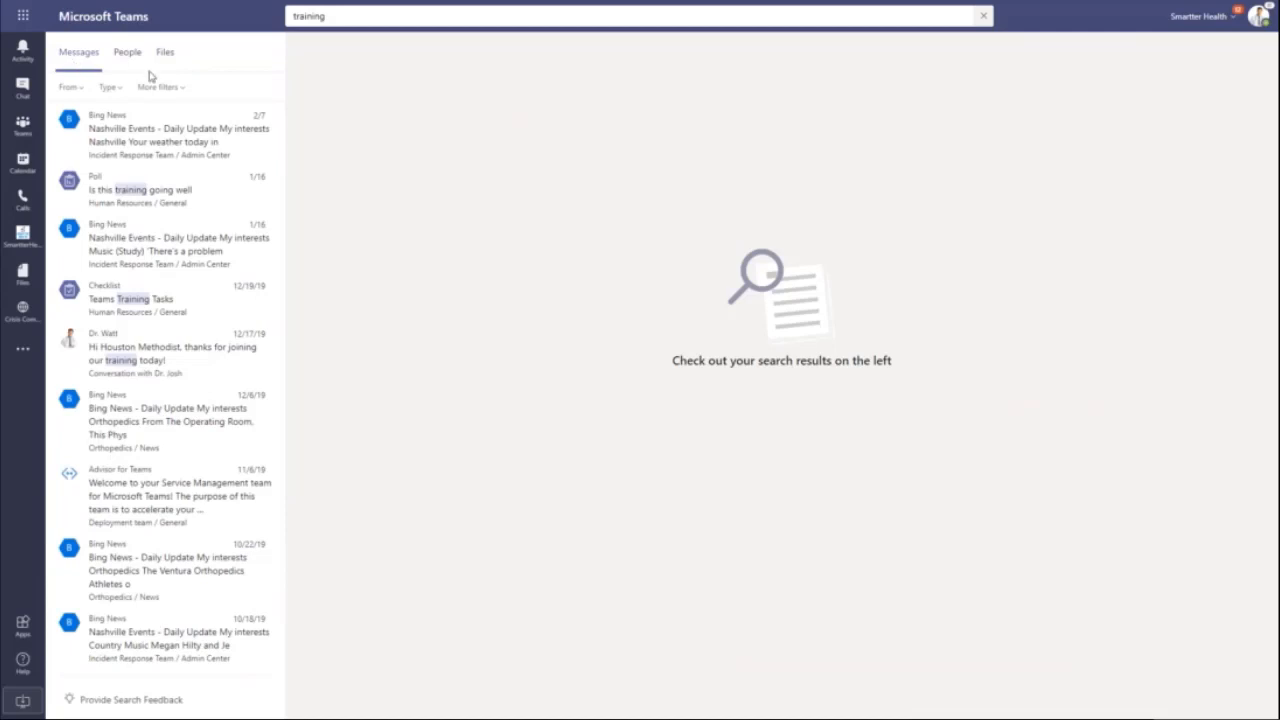
- Show the More filters panel with subject, date, team and channel options for the message results
click(160, 88)
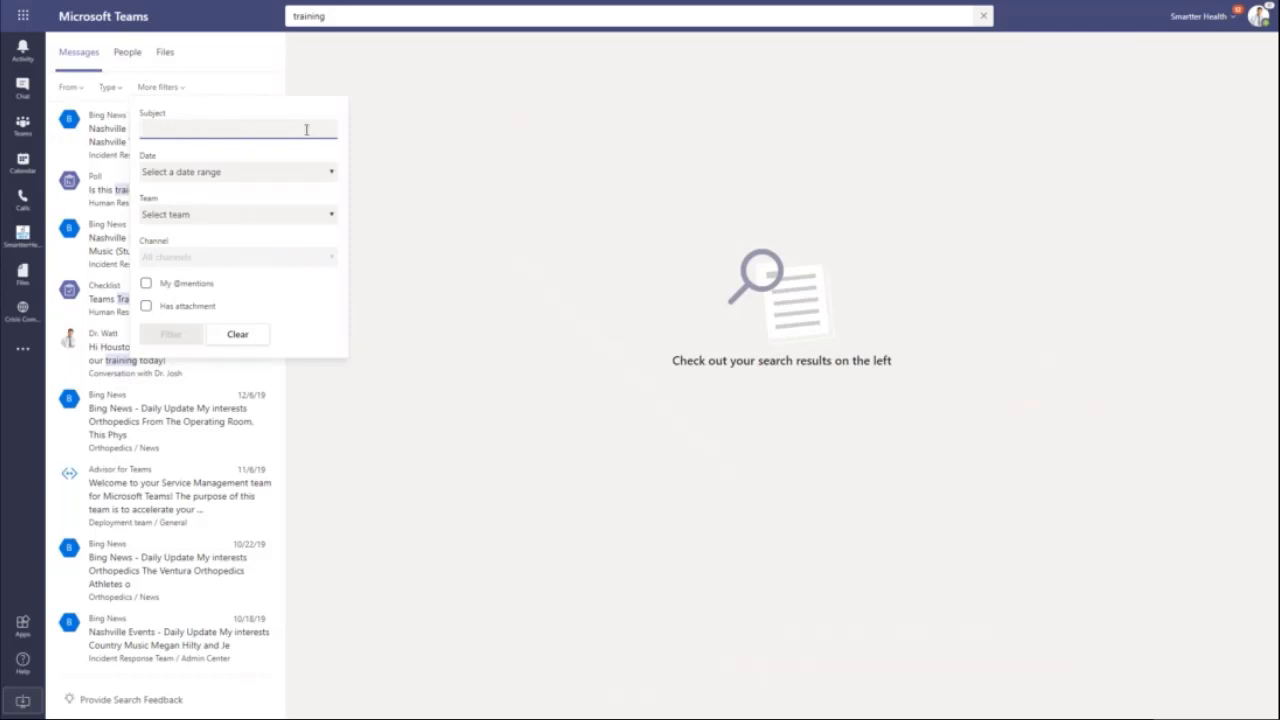
mouse_move(224, 176)
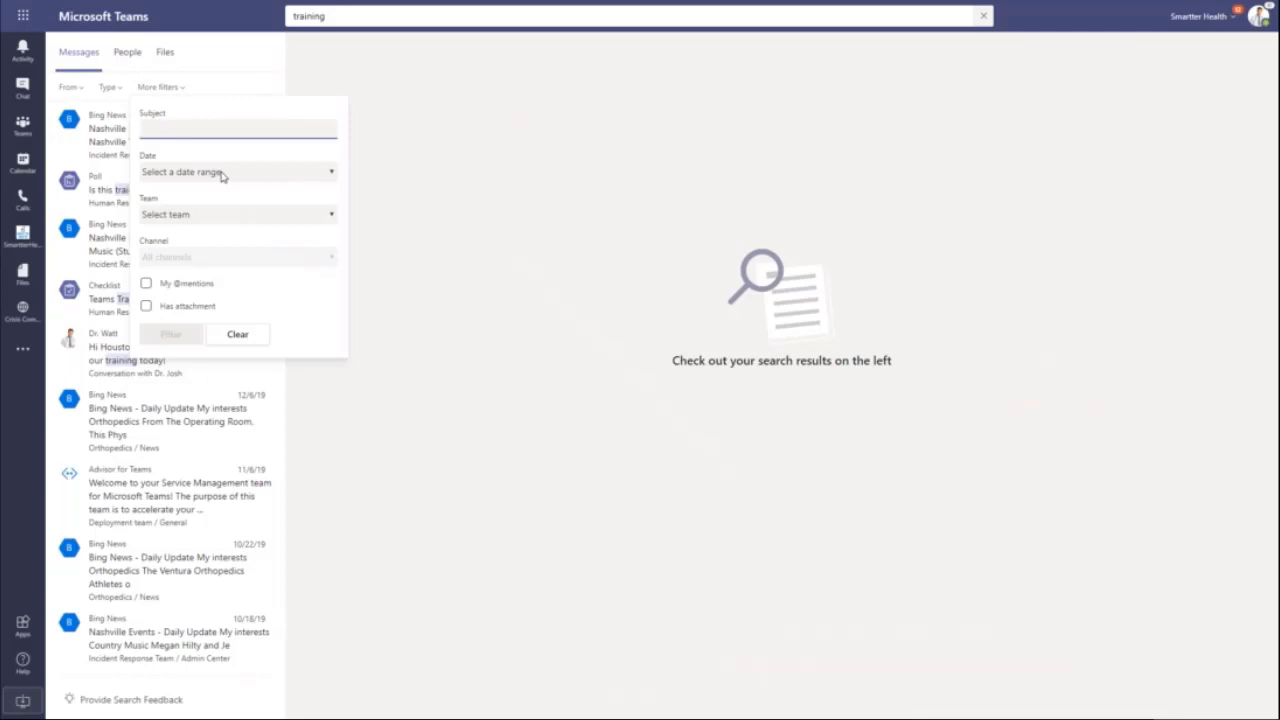
click(236, 214)
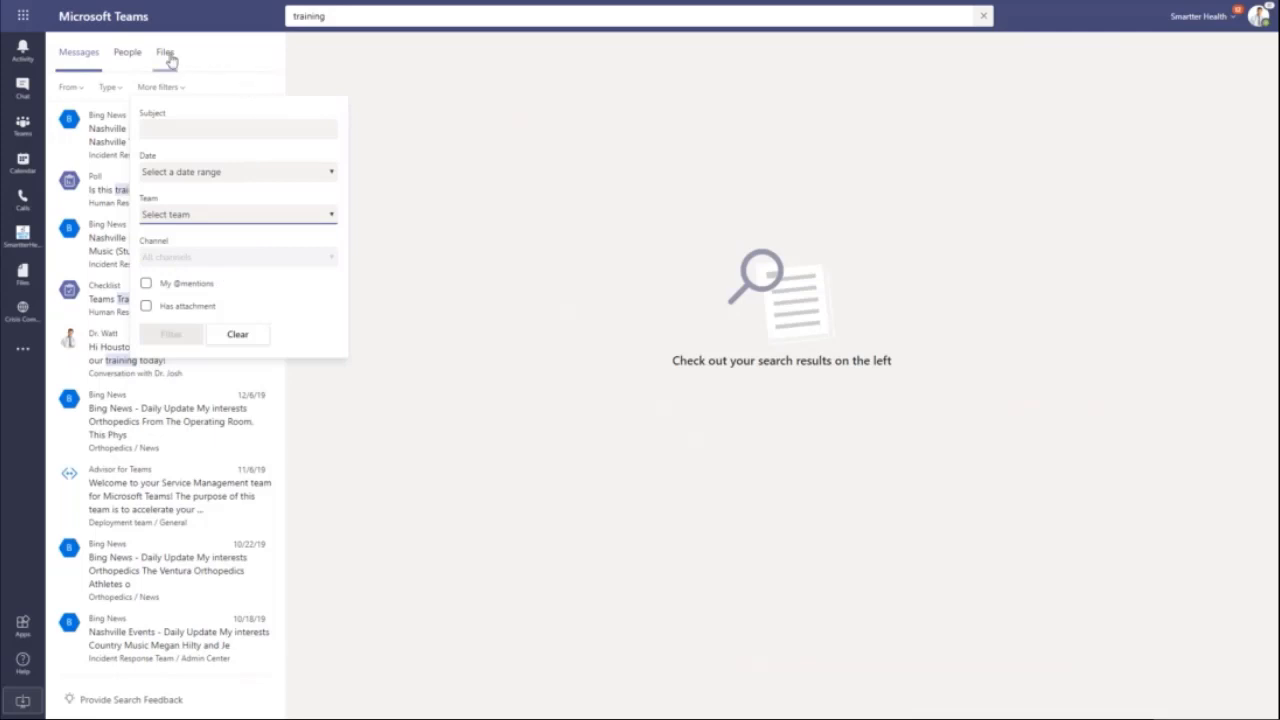
- Filter the 'training' file results to PowerPoint, leaving four presentations
click(166, 52)
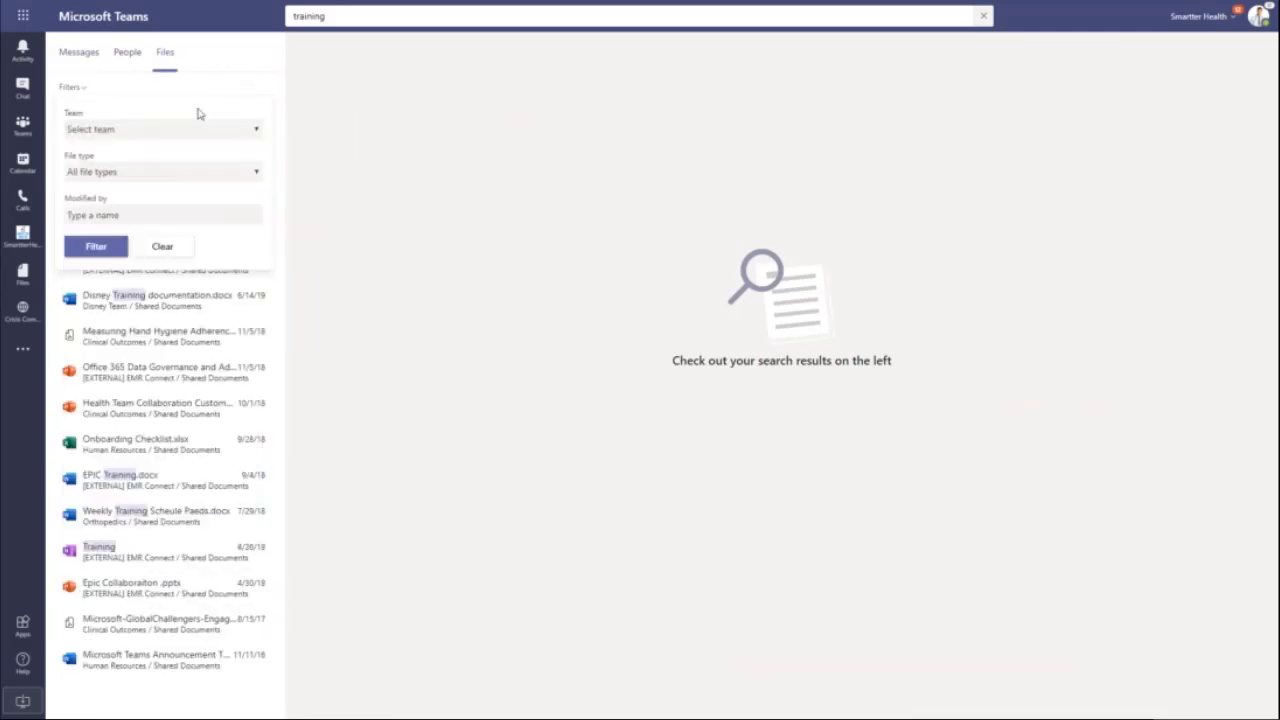
click(162, 172)
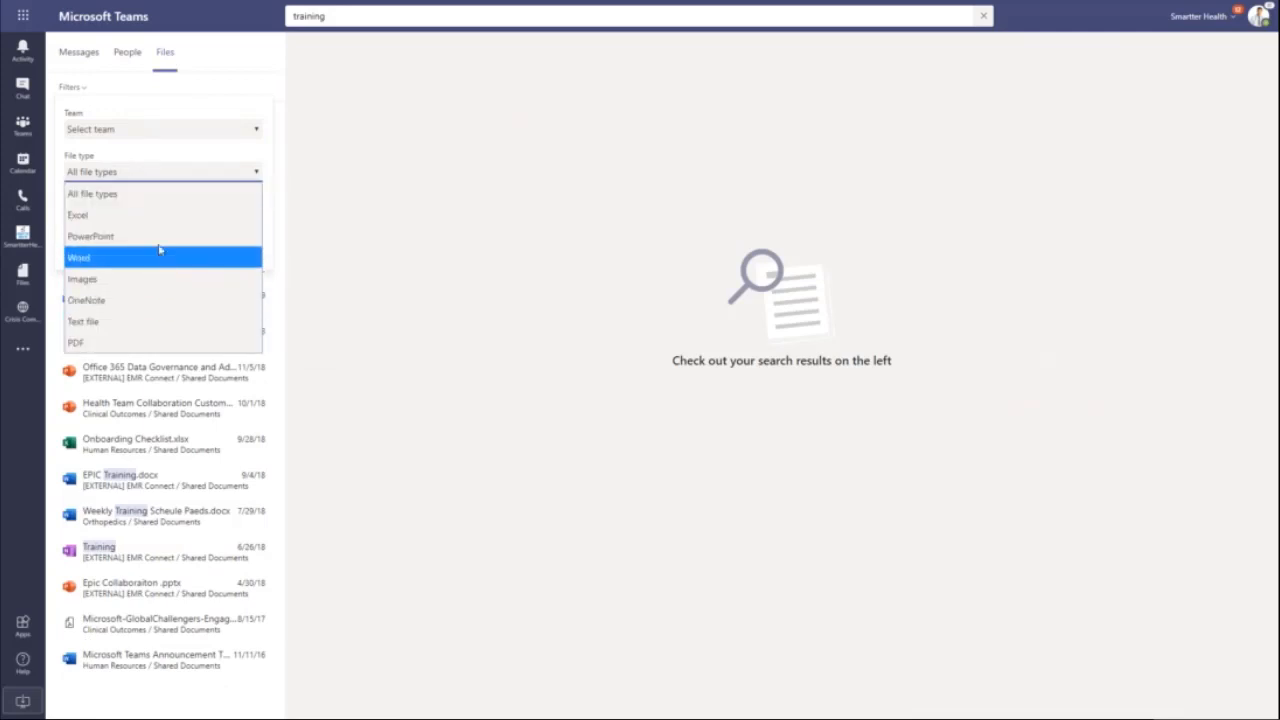
click(90, 236)
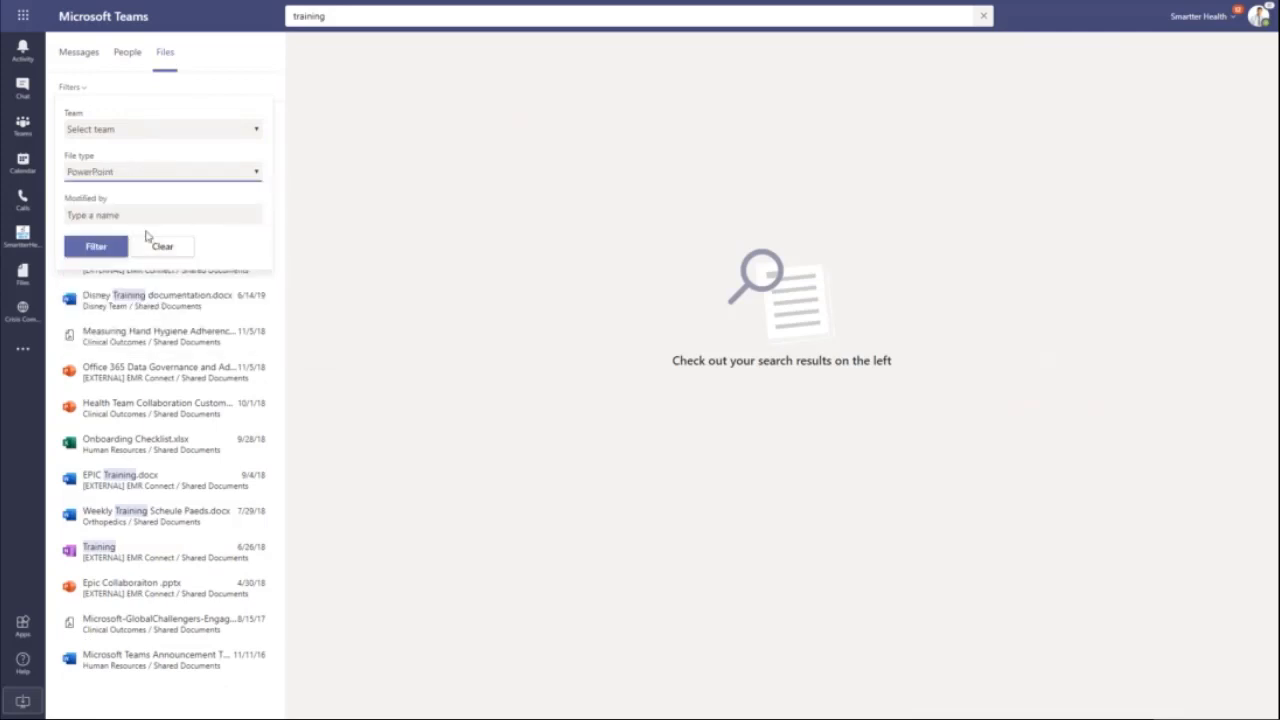
click(162, 216)
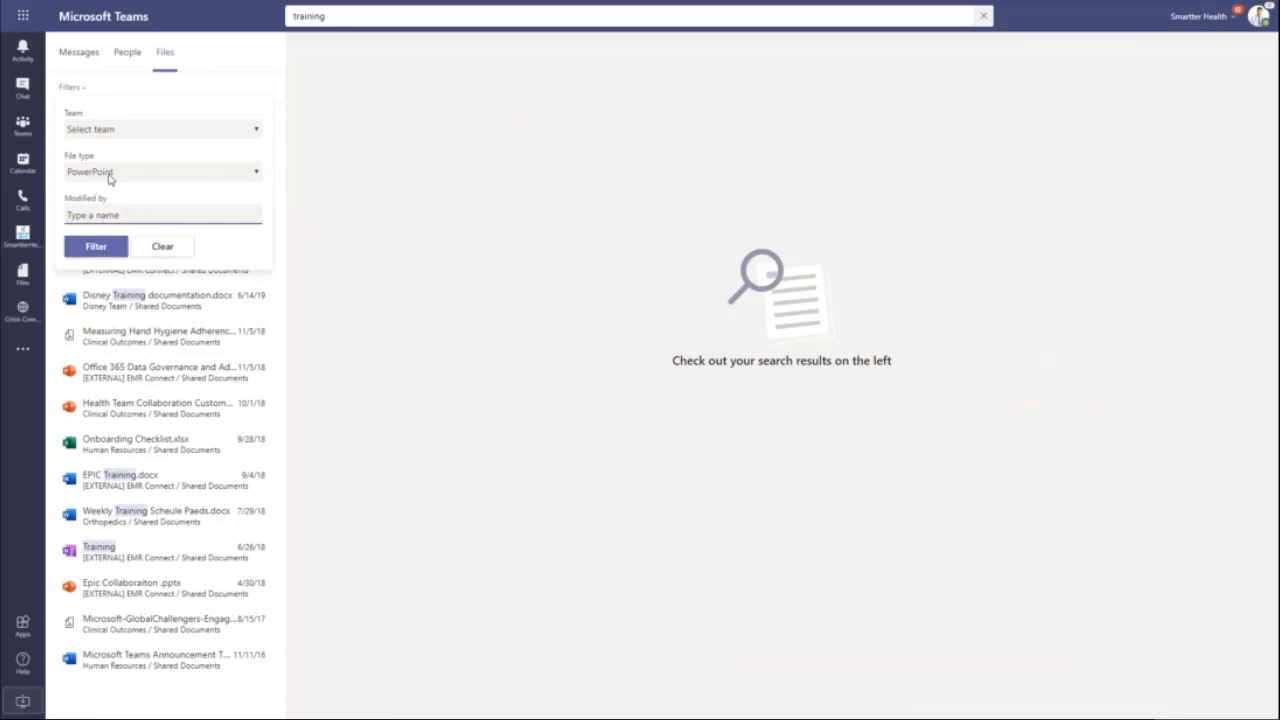
mouse_move(128, 156)
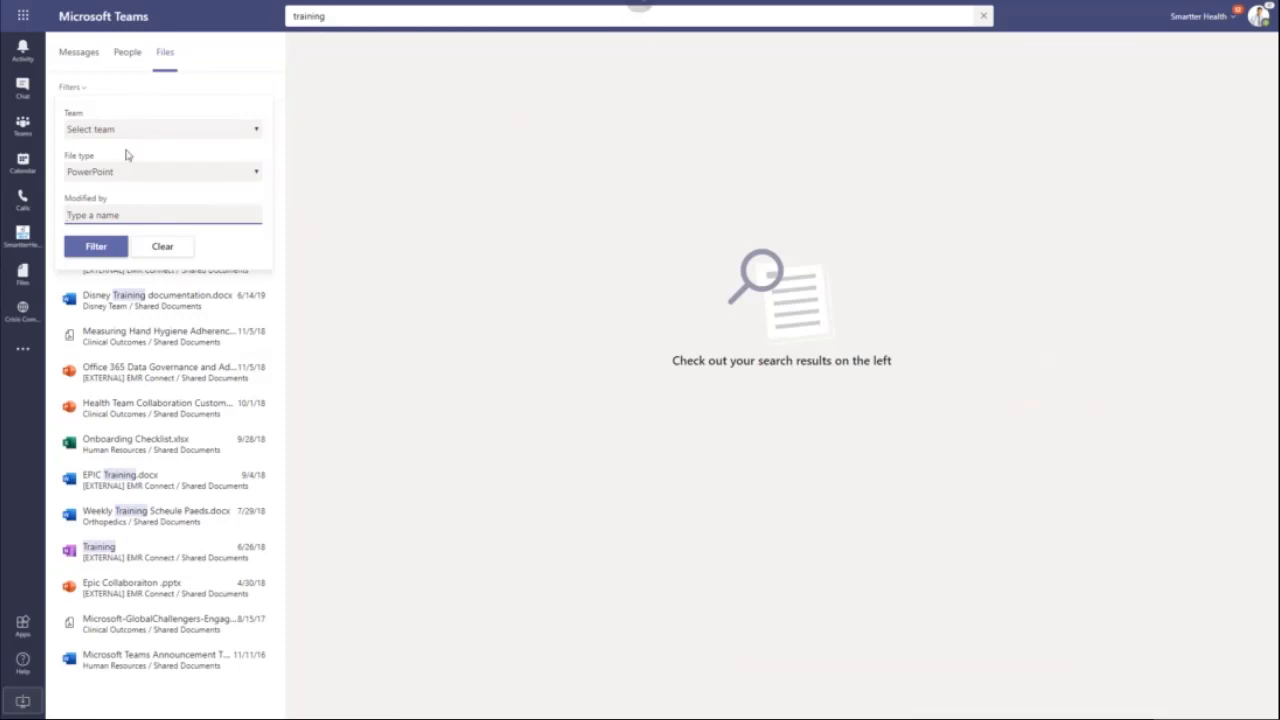
click(96, 246)
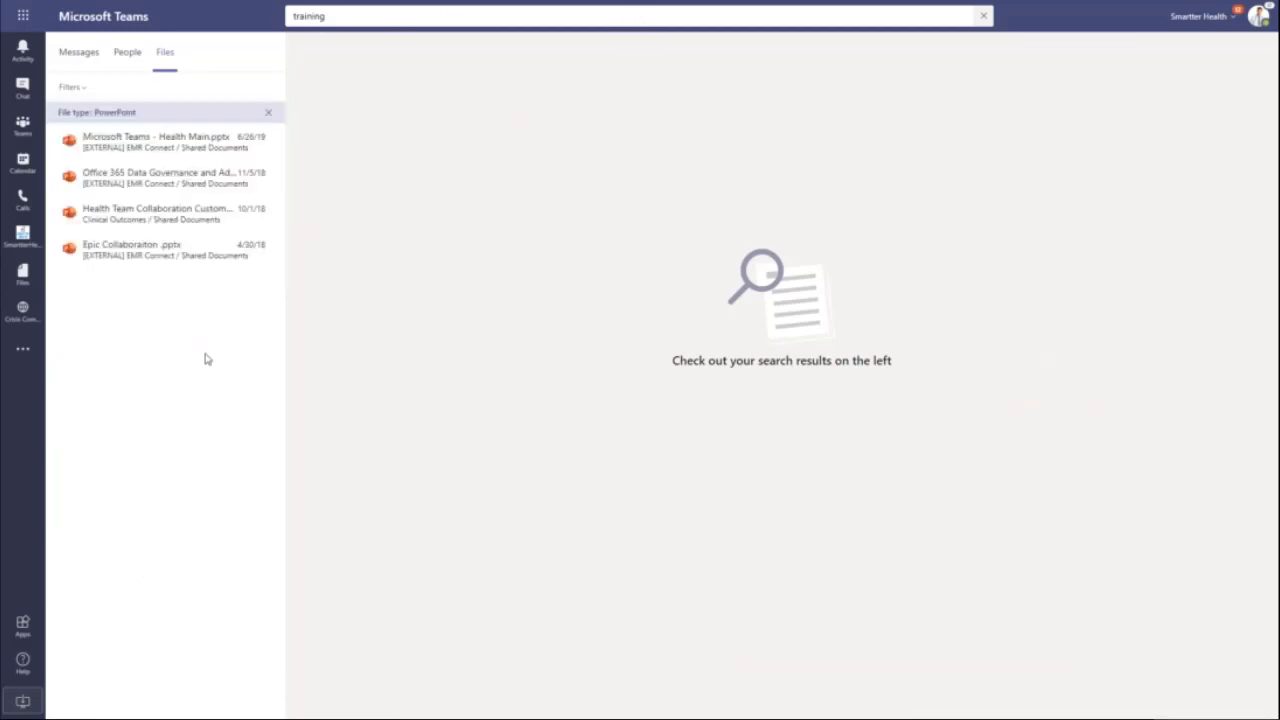
mouse_move(130, 250)
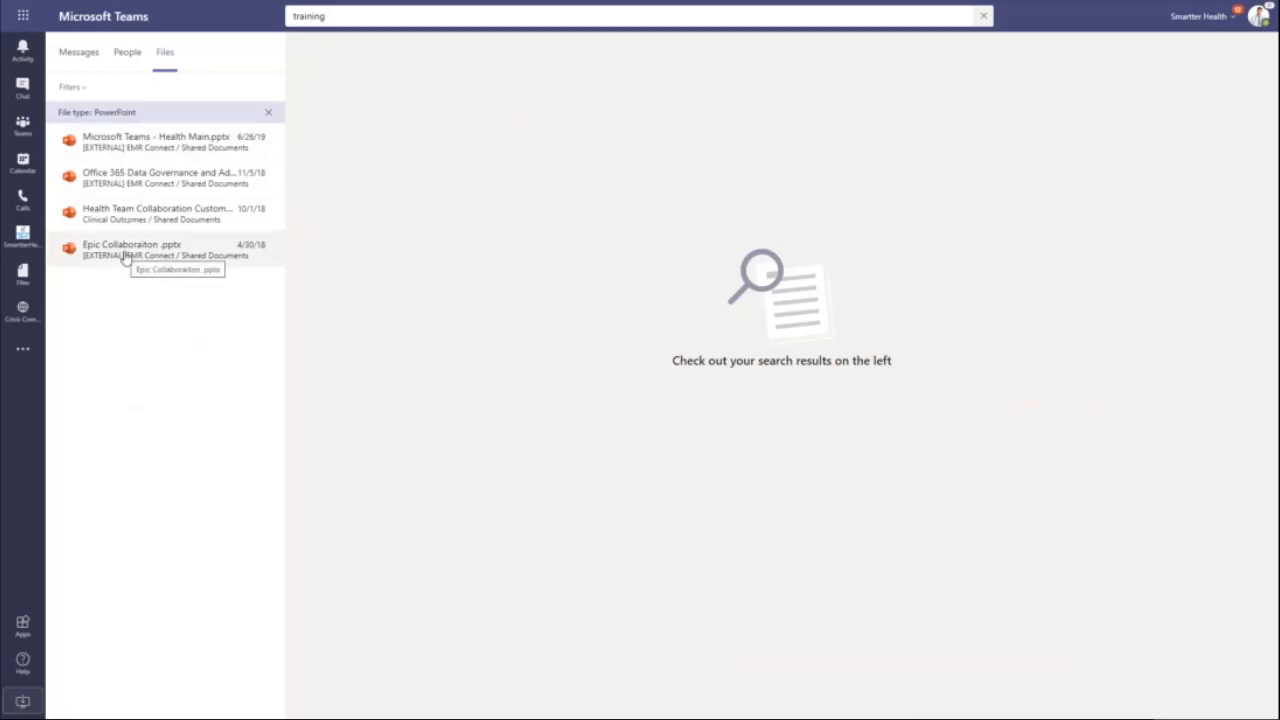